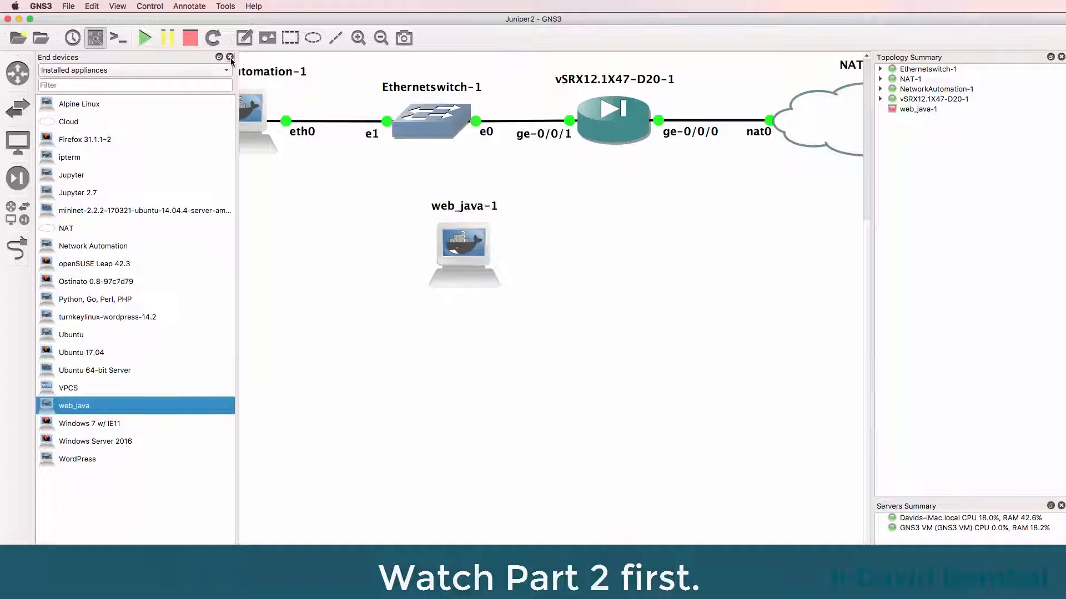
# Step: Cable Ethernetswitch-1 port e2 to web_java-1 eth0 and start web_java-1
pyautogui.click(229, 57)
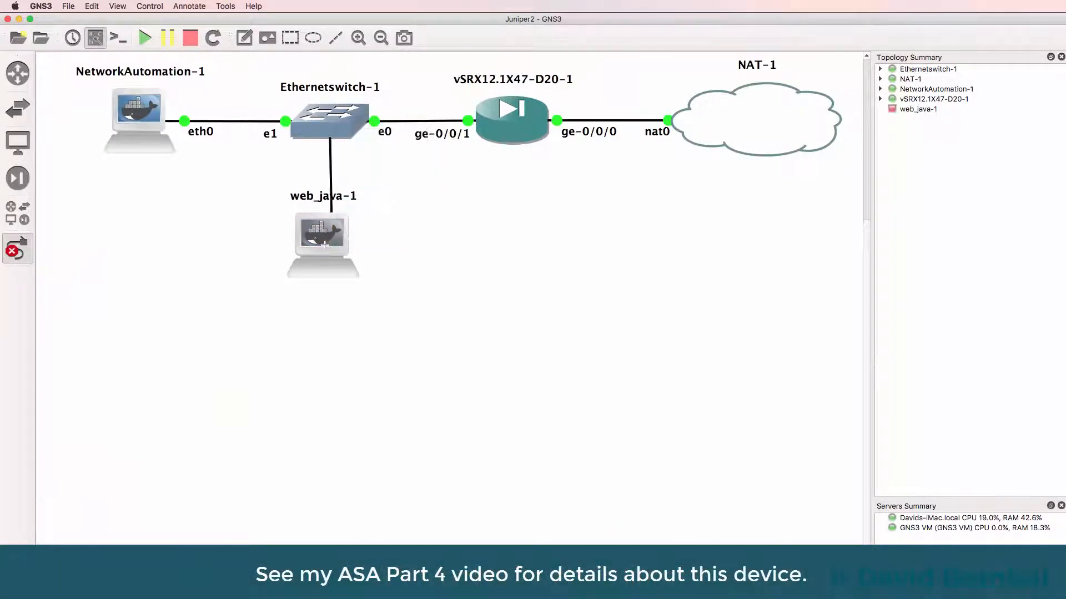
pyautogui.click(321, 245)
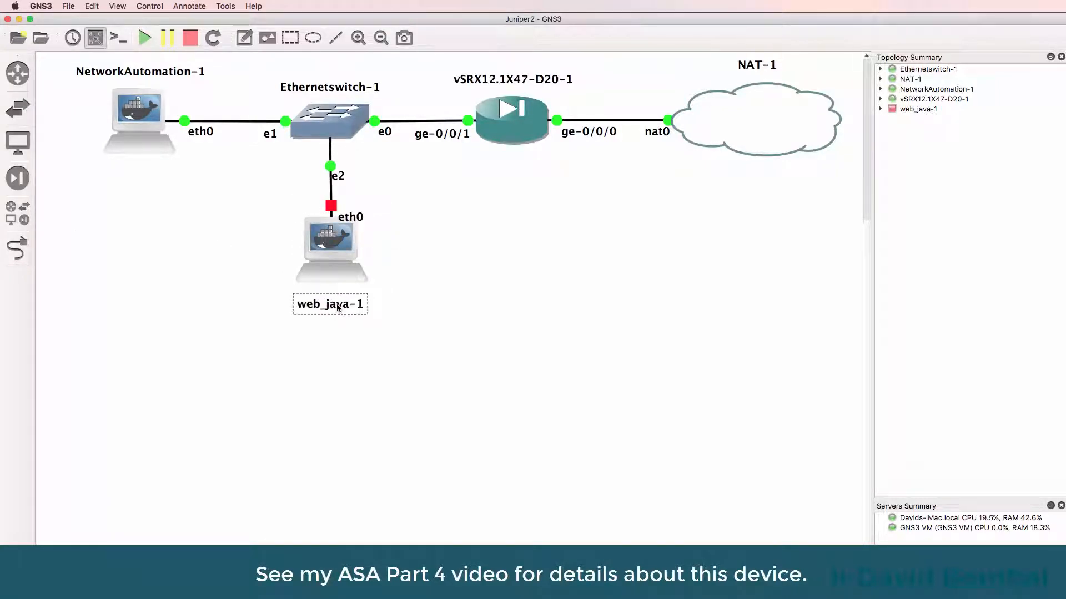
pyautogui.doubleClick(329, 245)
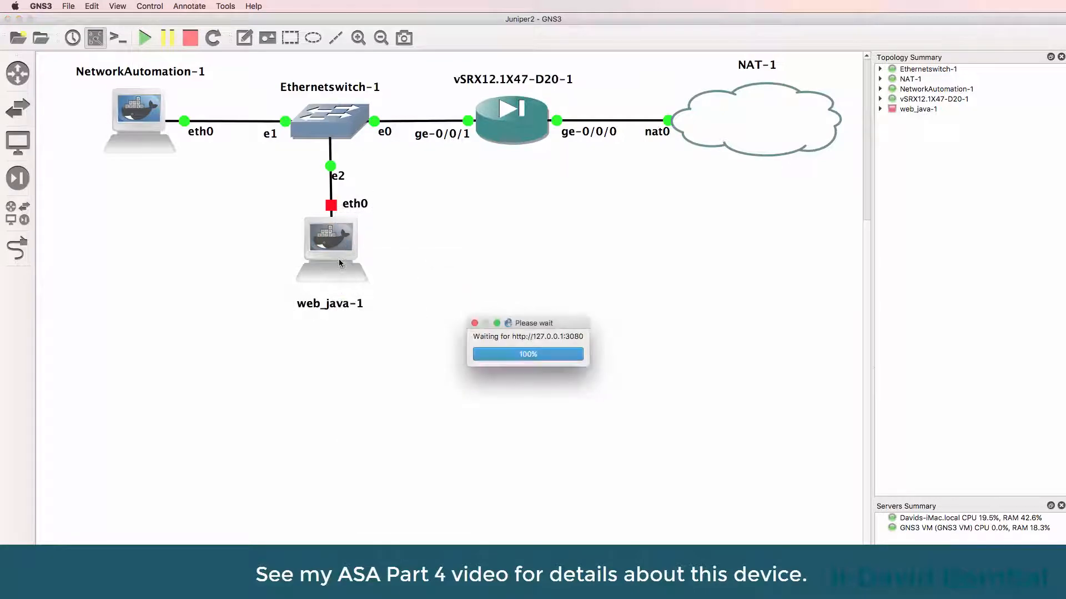
pyautogui.rightClick(329, 245)
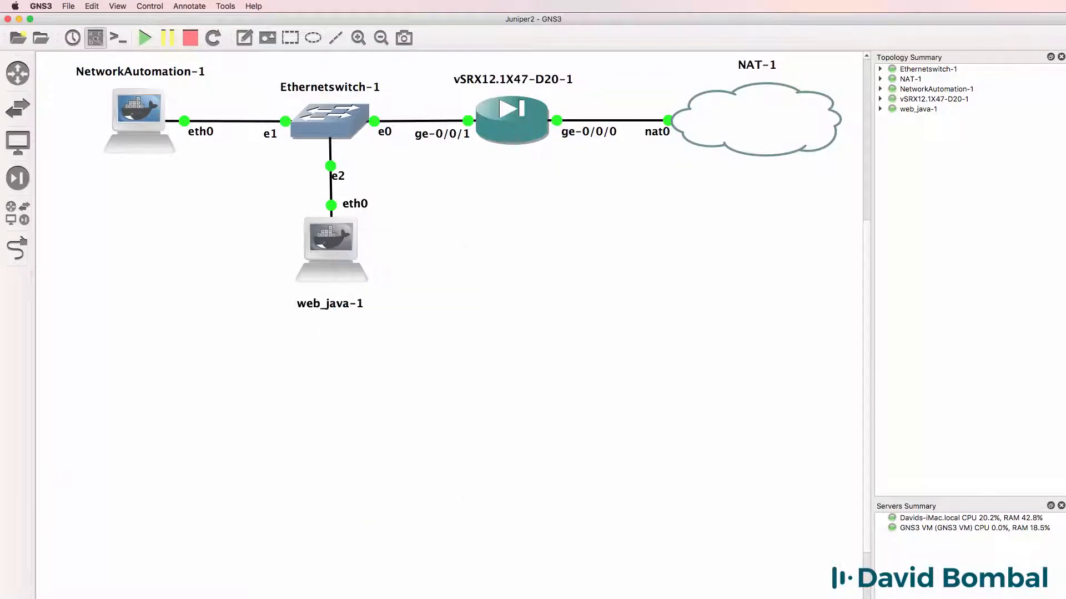
# Step: Open web_java-1's console and run ifconfig to check eth0's addresses
pyautogui.doubleClick(511, 109)
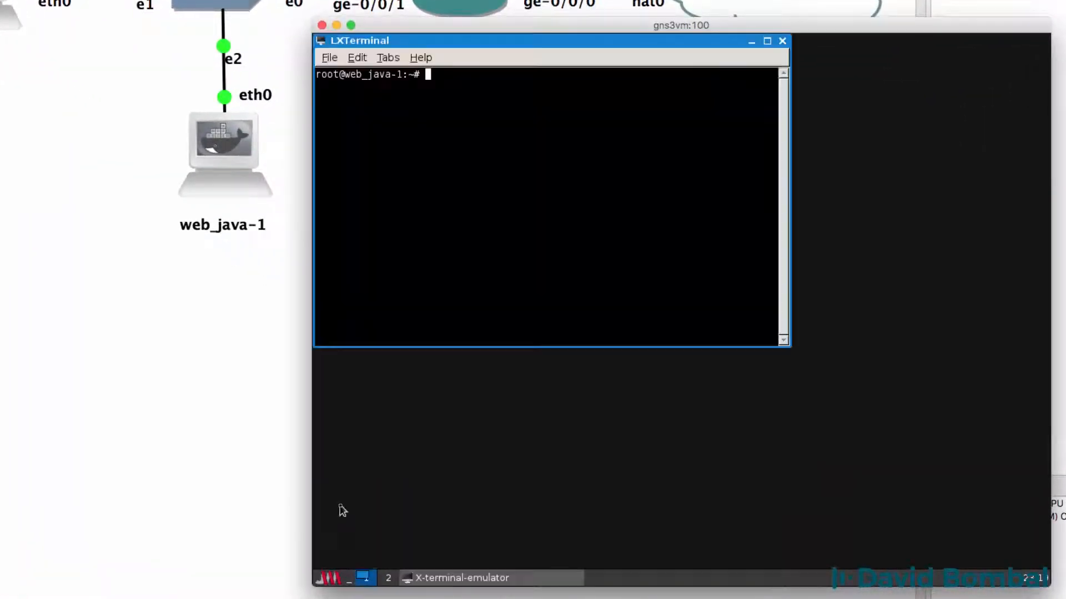
pyautogui.write('ifconfig')
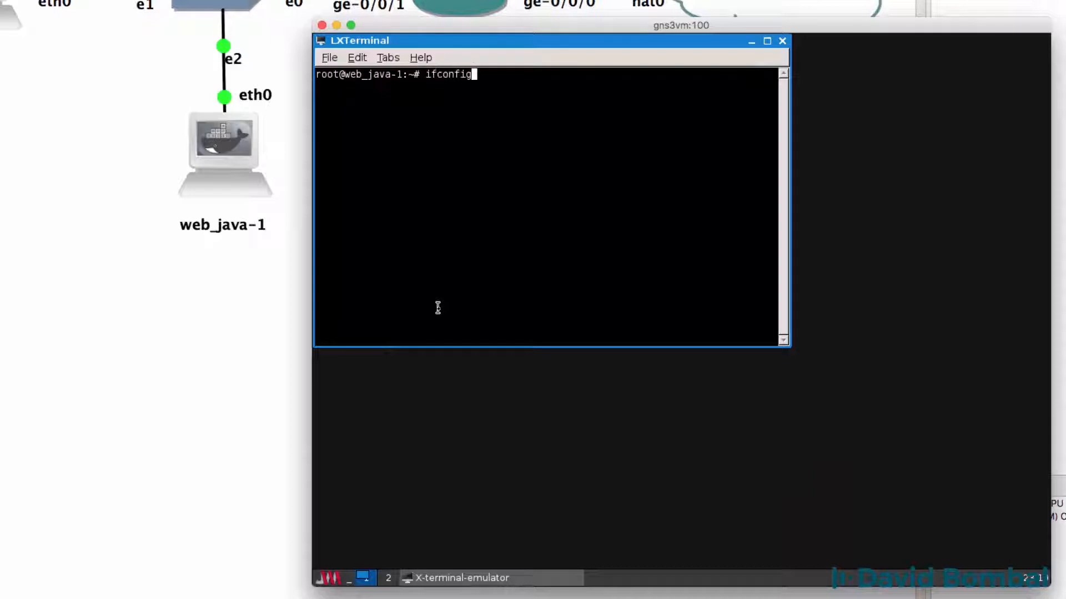
pyautogui.press('Return')
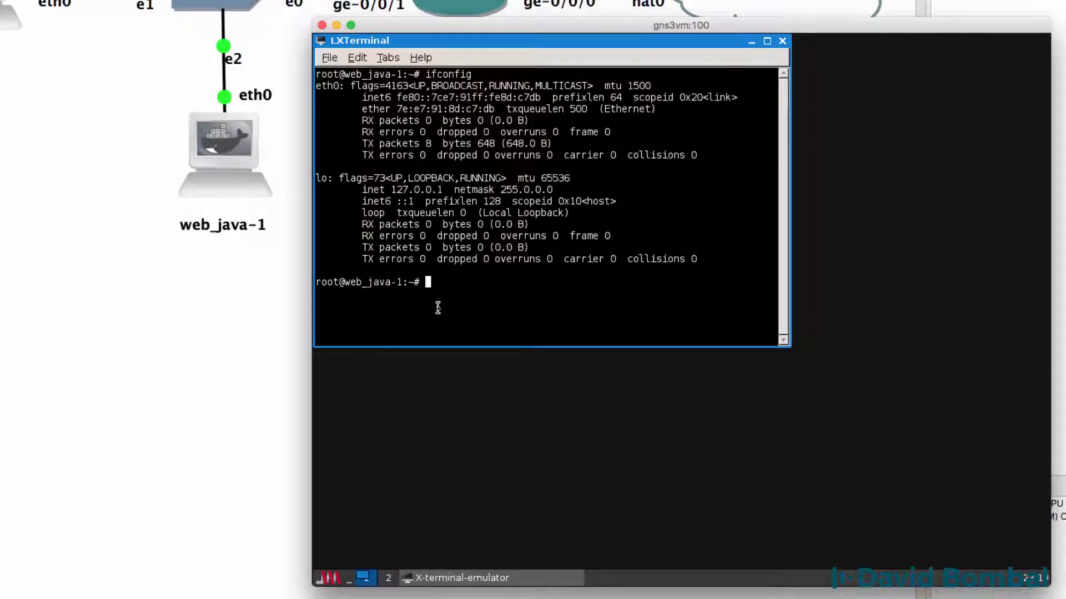
# Step: Edit /etc/network/interfaces with address 10.1.1.2, gateway 10.1.1.254, nameserver 8.8.8.8
pyautogui.write('nano /etc/')
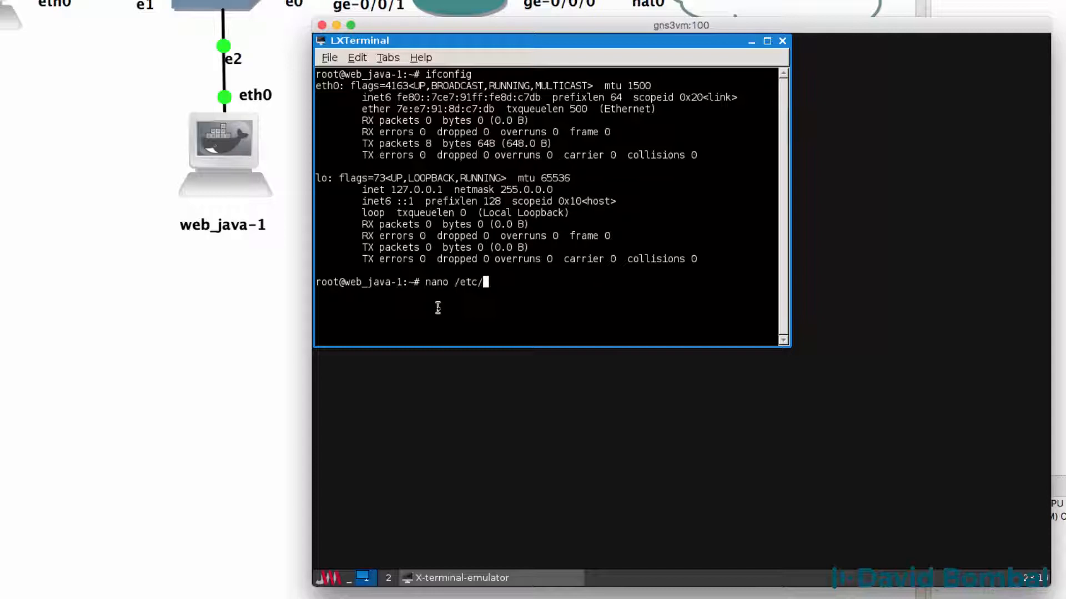
pyautogui.write('network/interfaces')
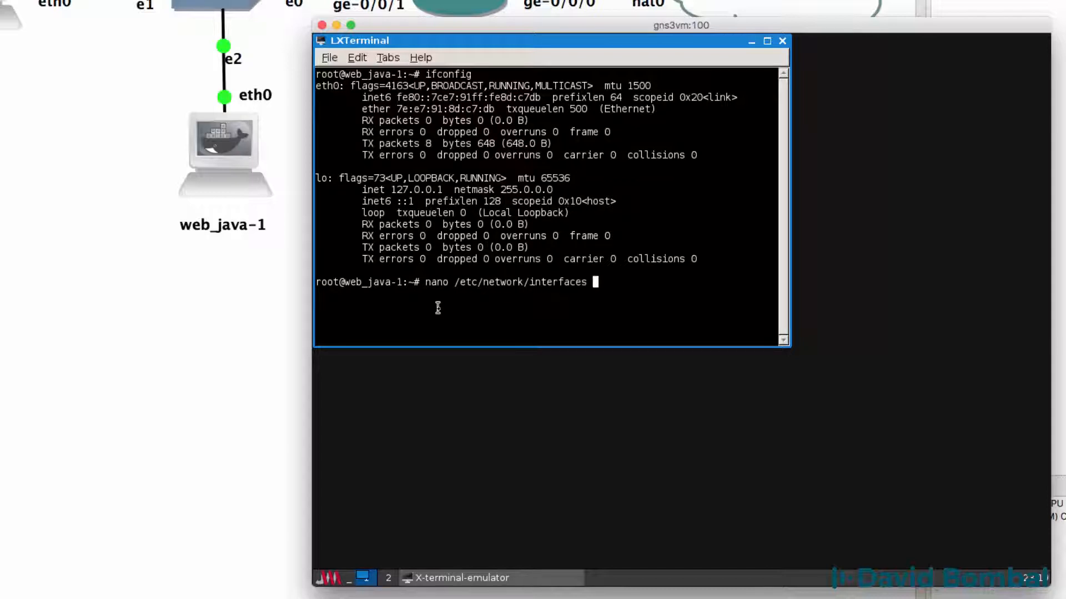
pyautogui.press('Return')
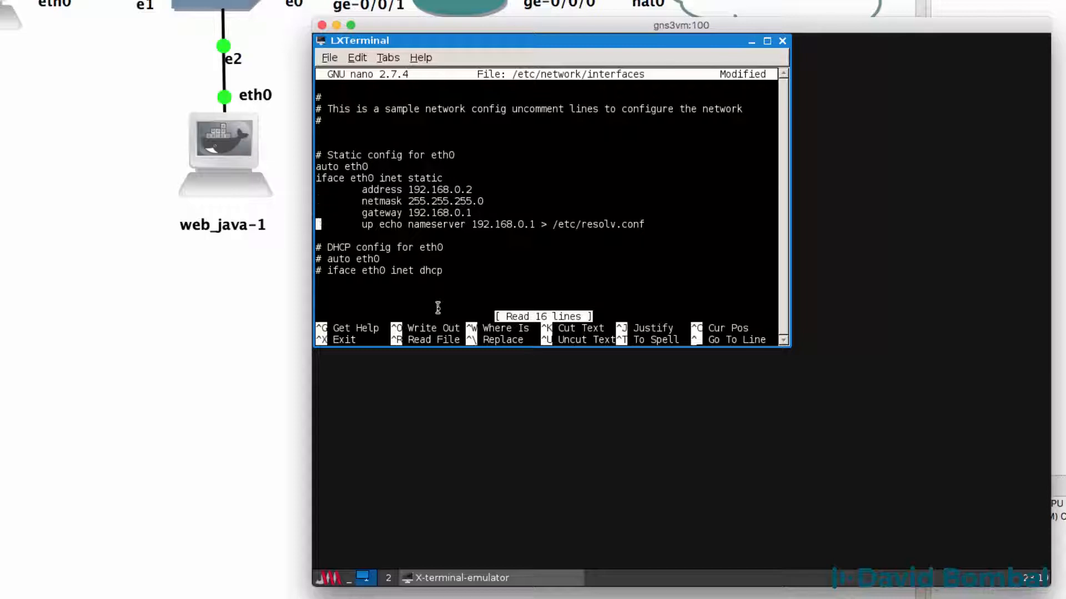
pyautogui.write('10.1.')
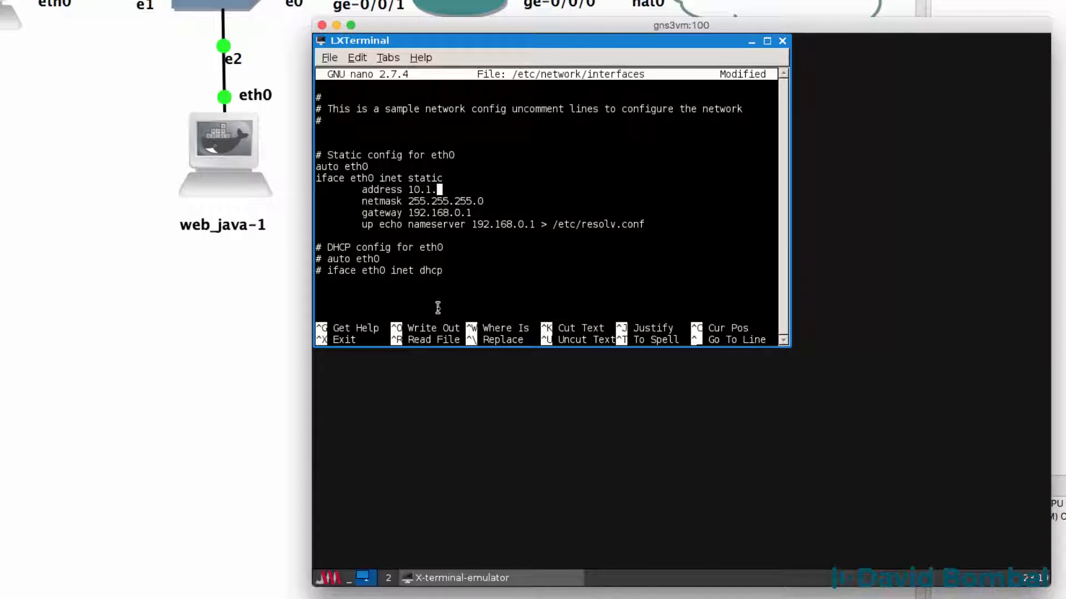
pyautogui.write('1.2')
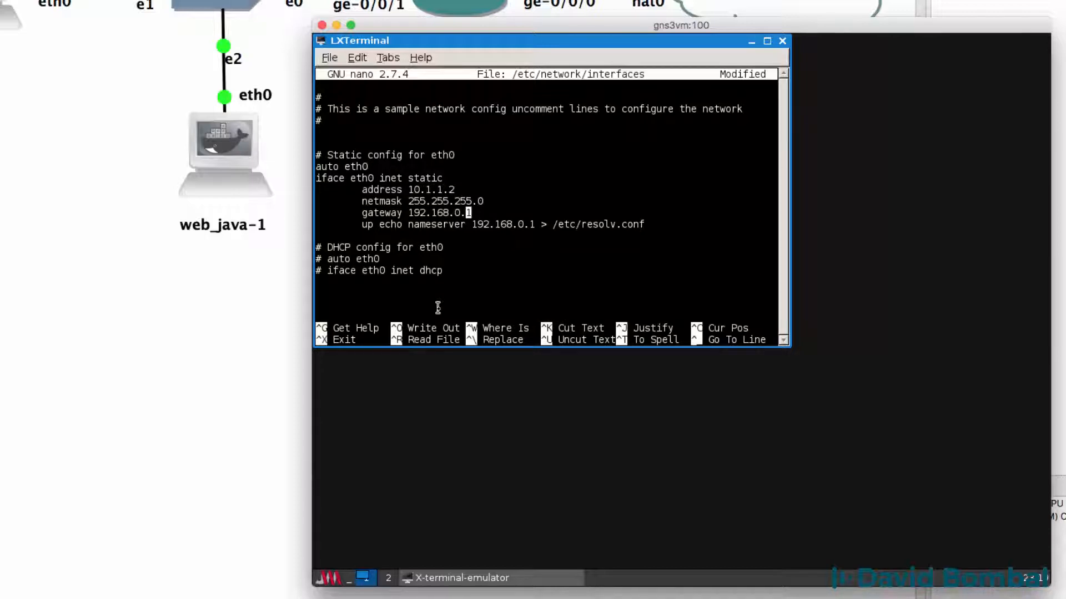
pyautogui.press('BackSpace')
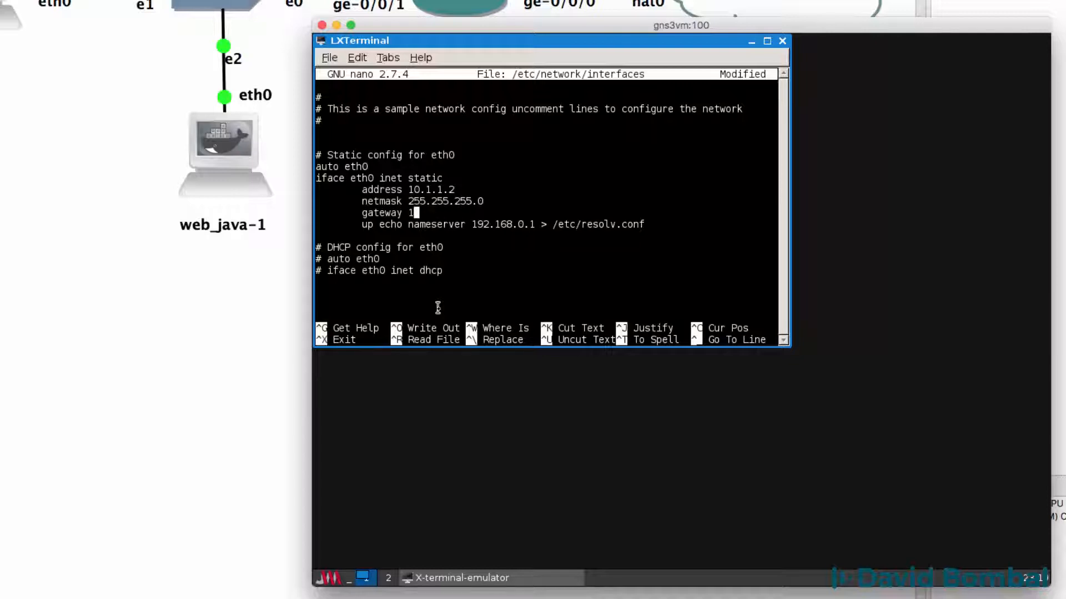
pyautogui.write('0.1.1.254')
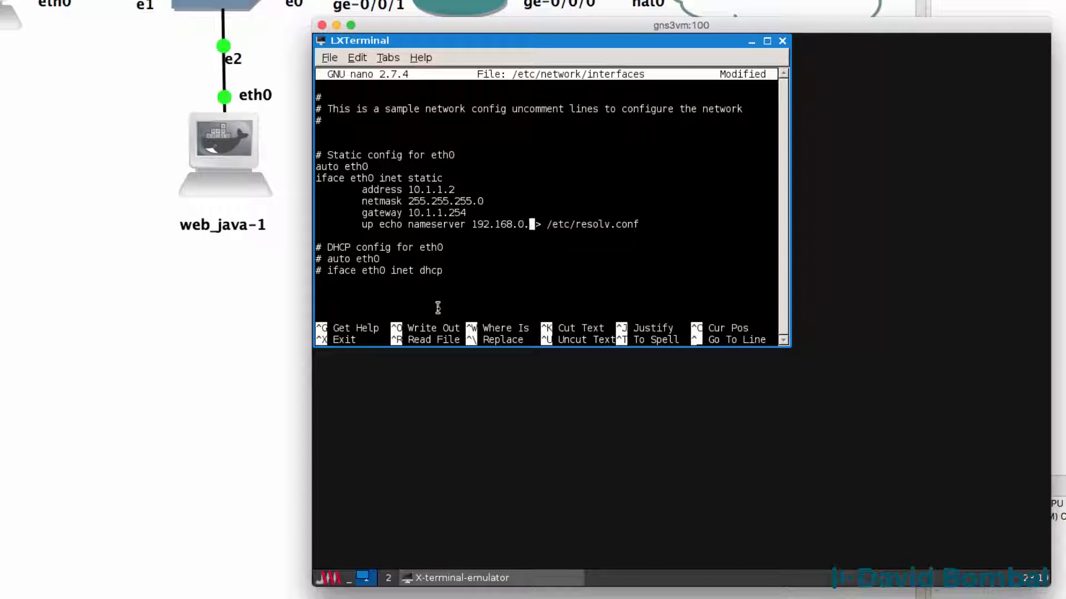
pyautogui.press('BackSpace')
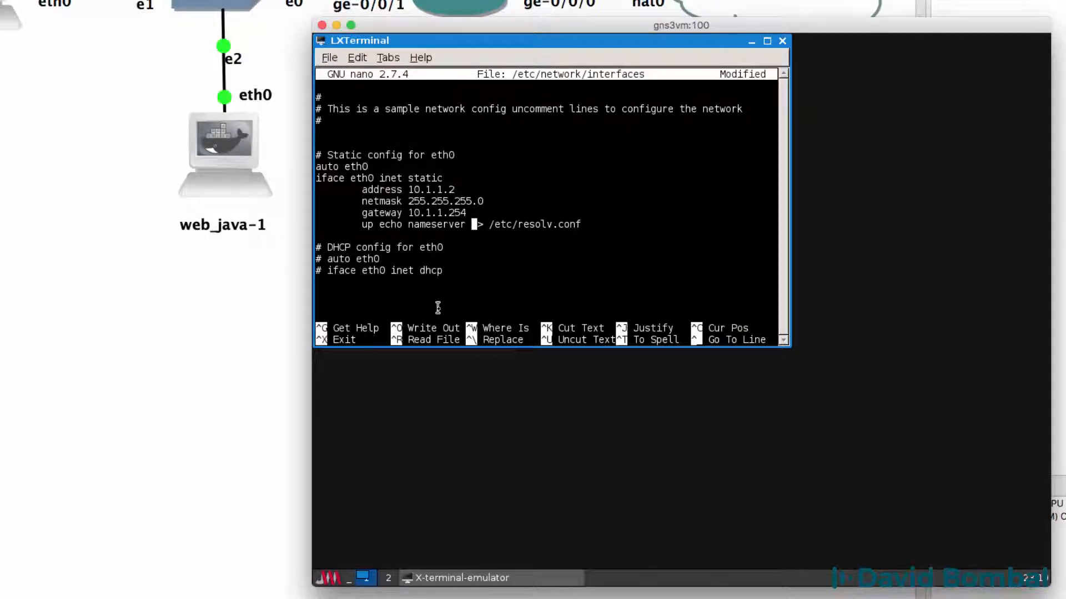
pyautogui.write('8.8.8.8')
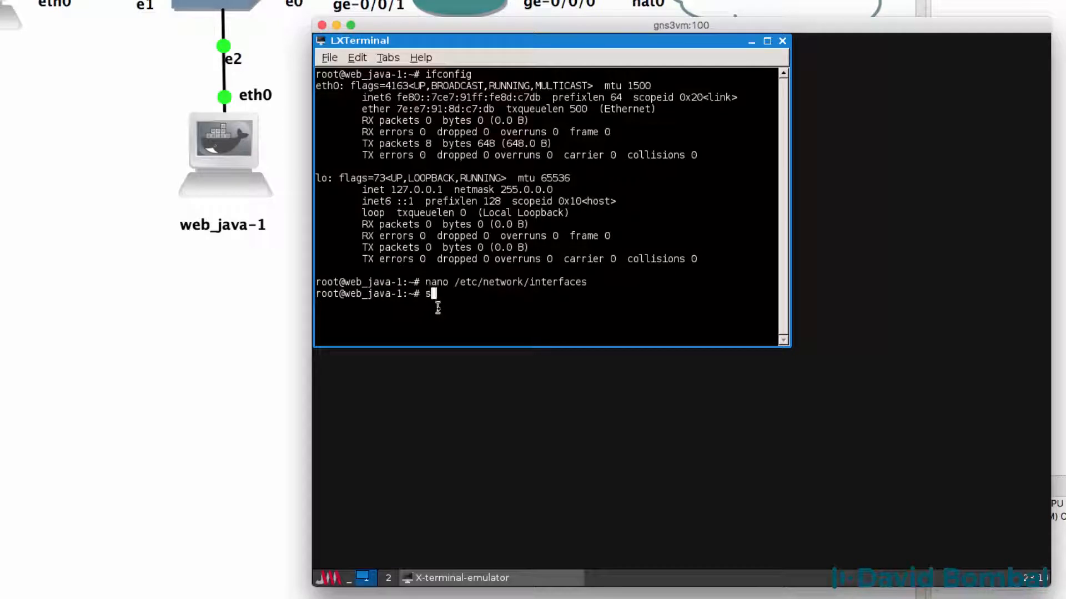
# Step: Restart networking on web_java-1, then ping 10.1.1.1, 10.1.1.254 and google.com
pyautogui.write('ervice network')
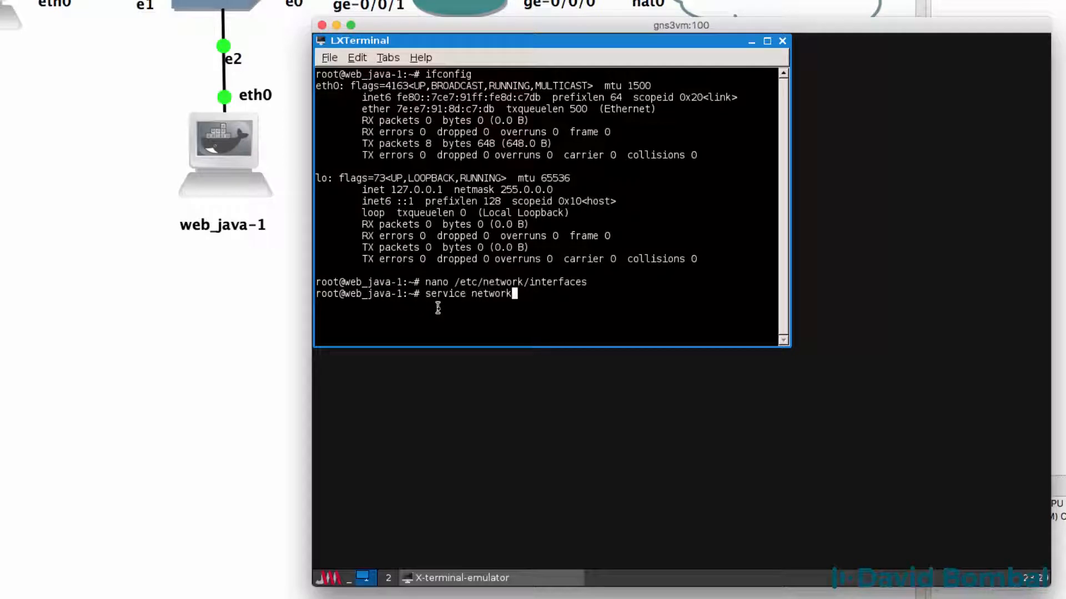
pyautogui.write('ing re')
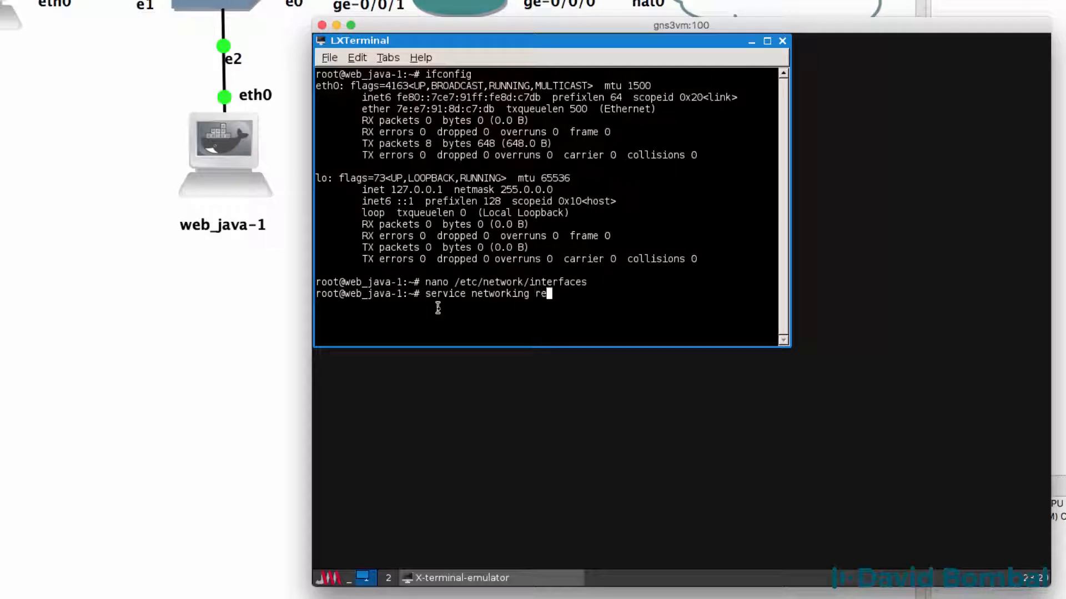
pyautogui.press('Return')
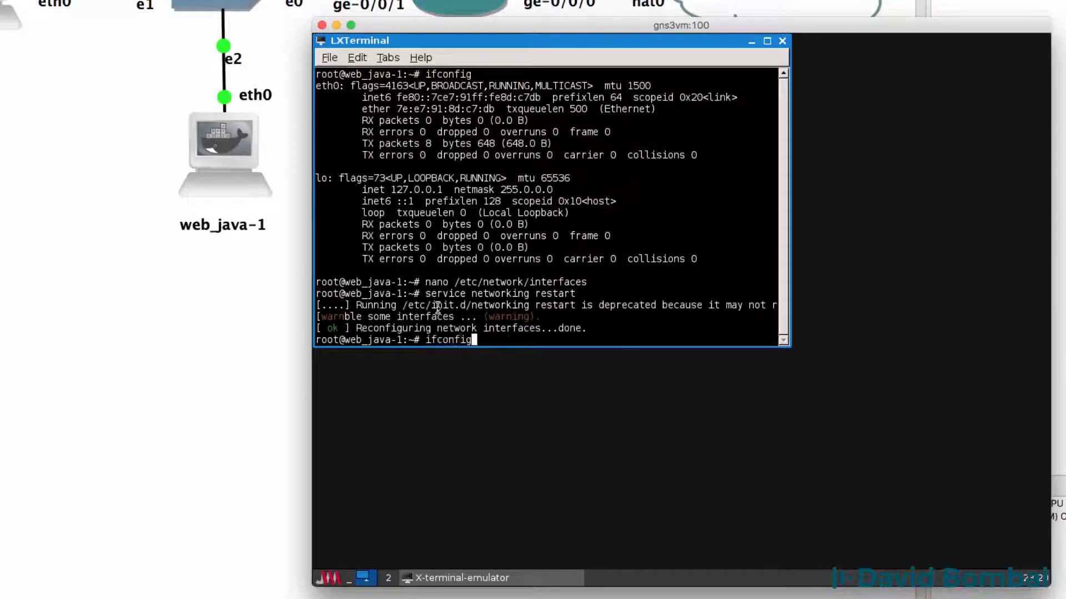
pyautogui.write('ping 10.1.1.1')
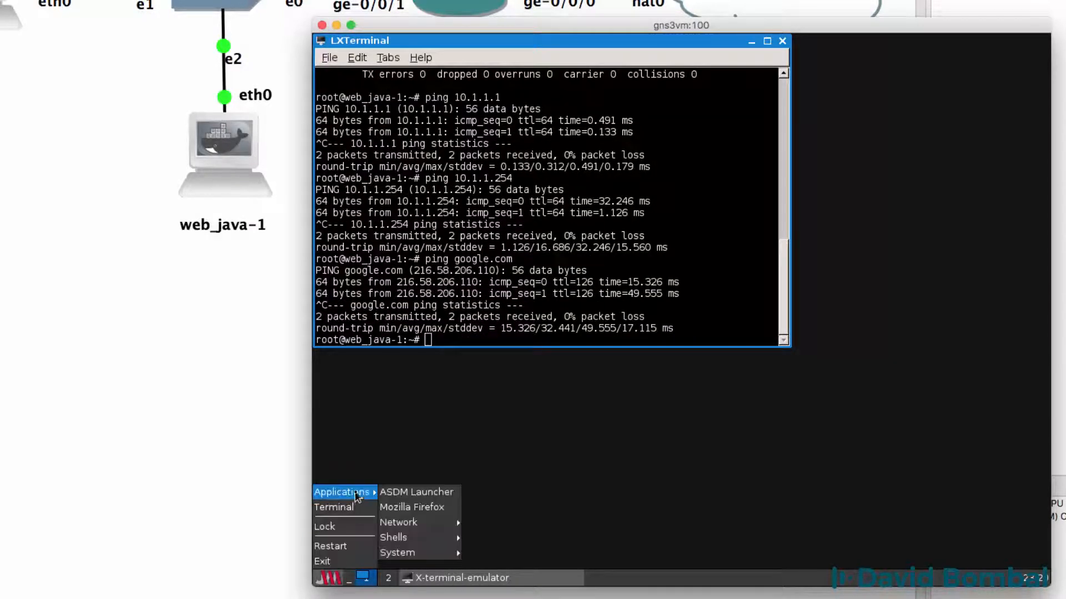
pyautogui.click(574, 41)
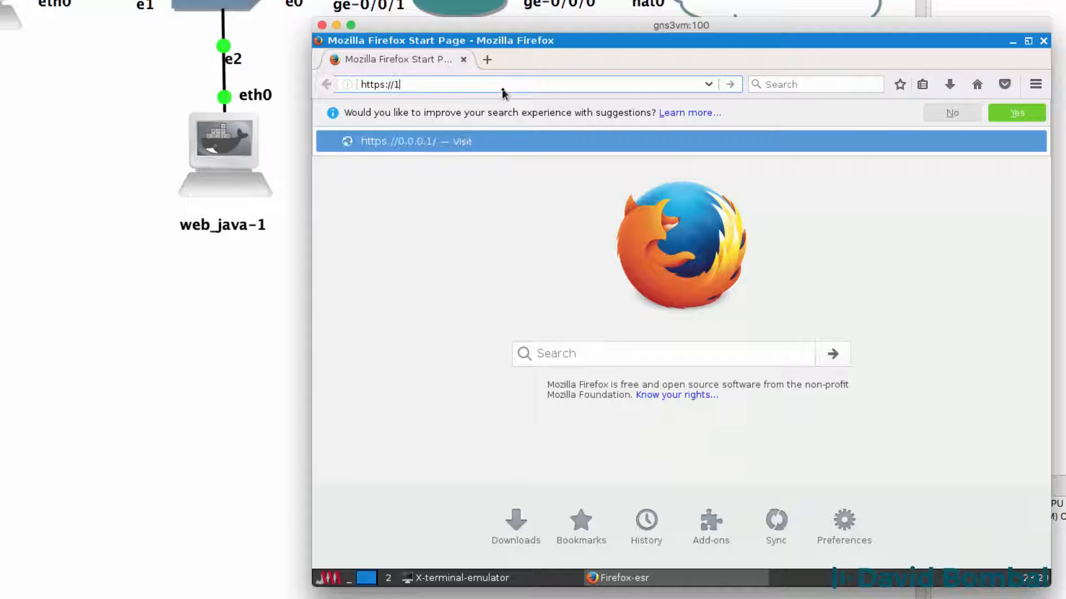
pyautogui.write('0.1.1.254')
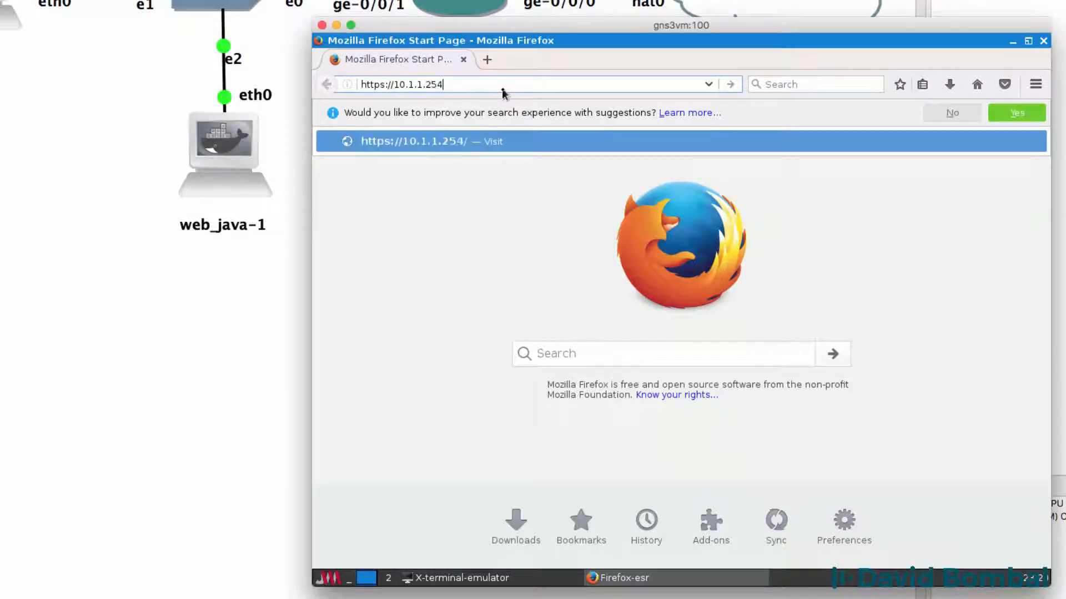
pyautogui.press('Return')
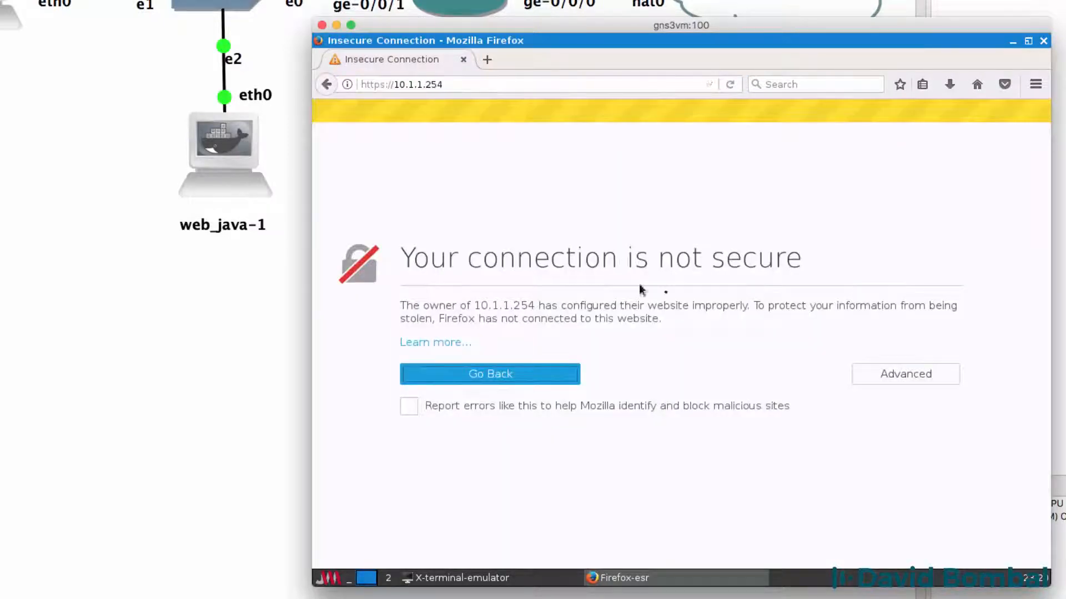
pyautogui.click(905, 374)
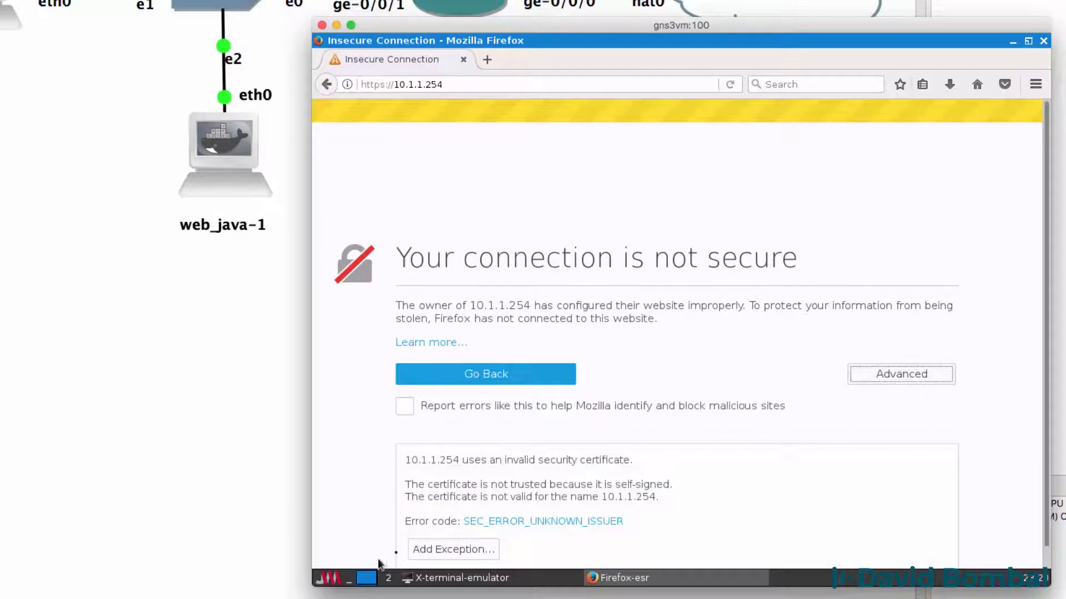
pyautogui.click(453, 549)
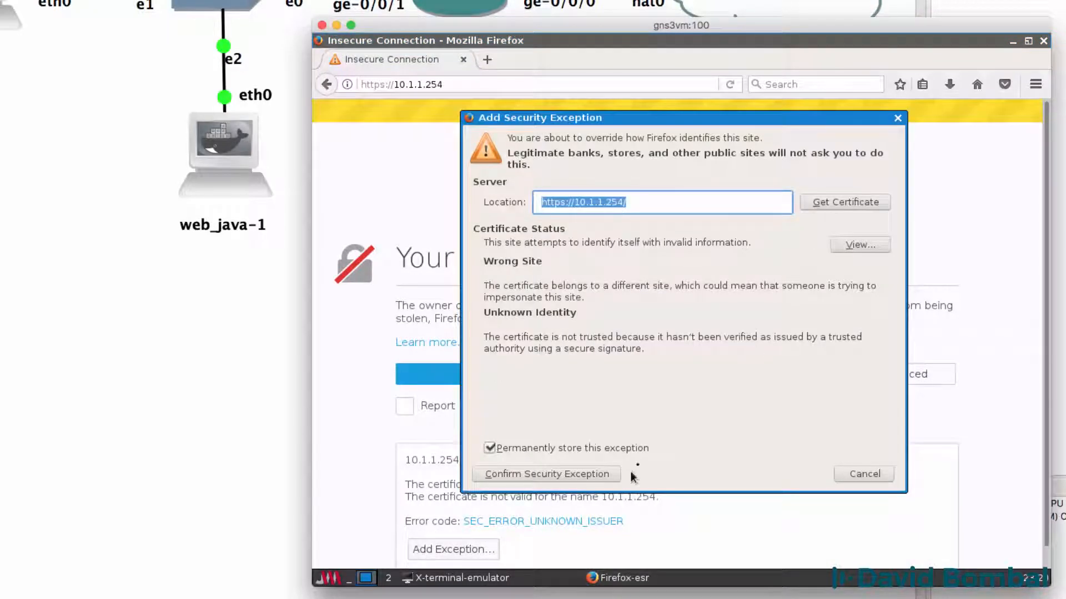
pyautogui.click(546, 474)
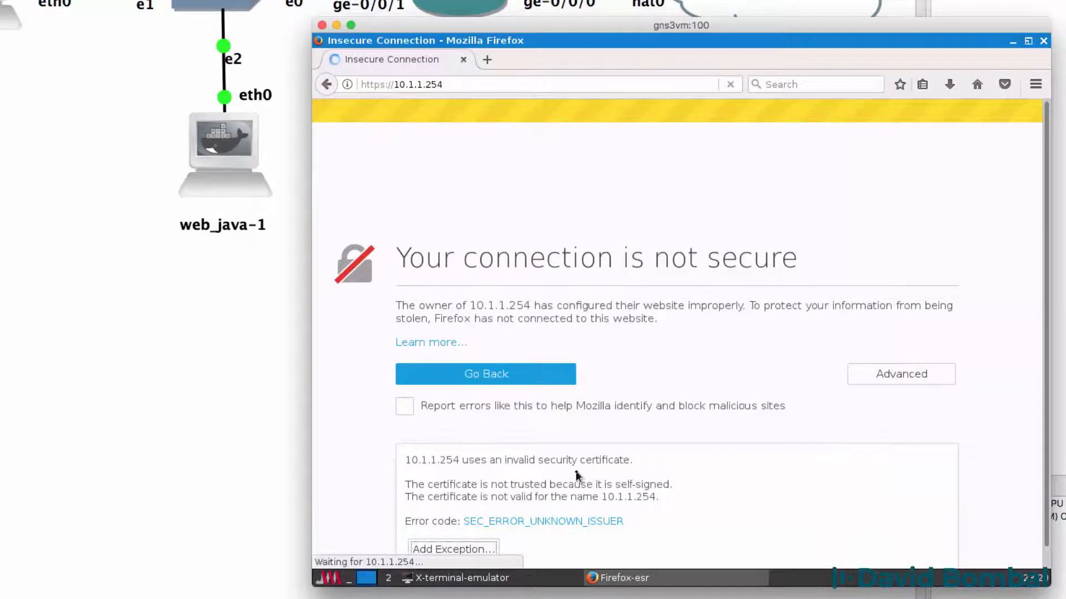
pyautogui.click(453, 548)
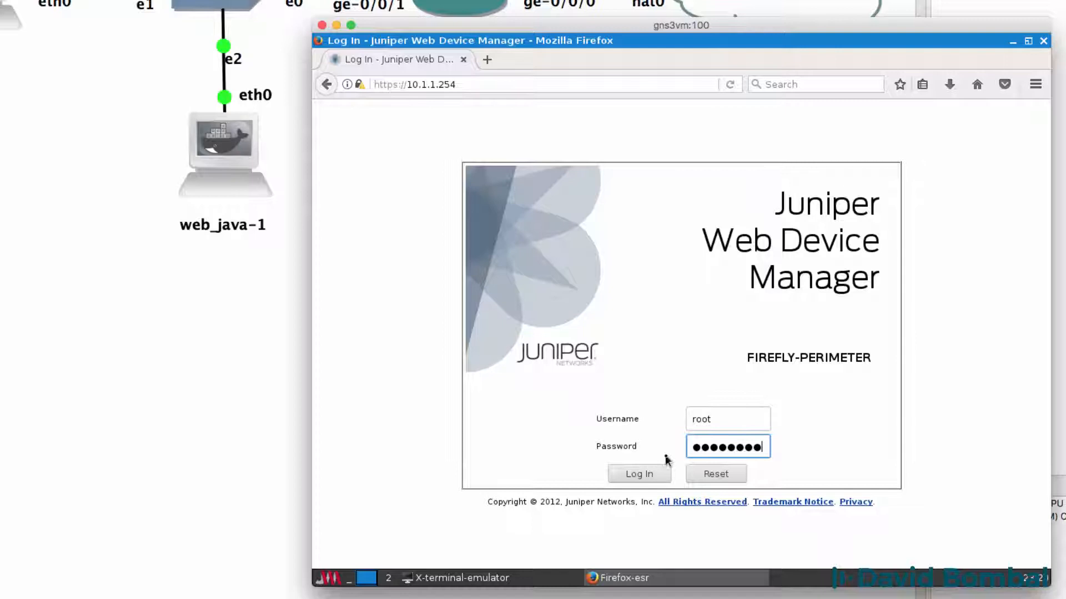
# Step: Log in to J-Web and expand ge-0/0/0 and ge-0/0/1 under Interfaces > Ports
pyautogui.click(638, 473)
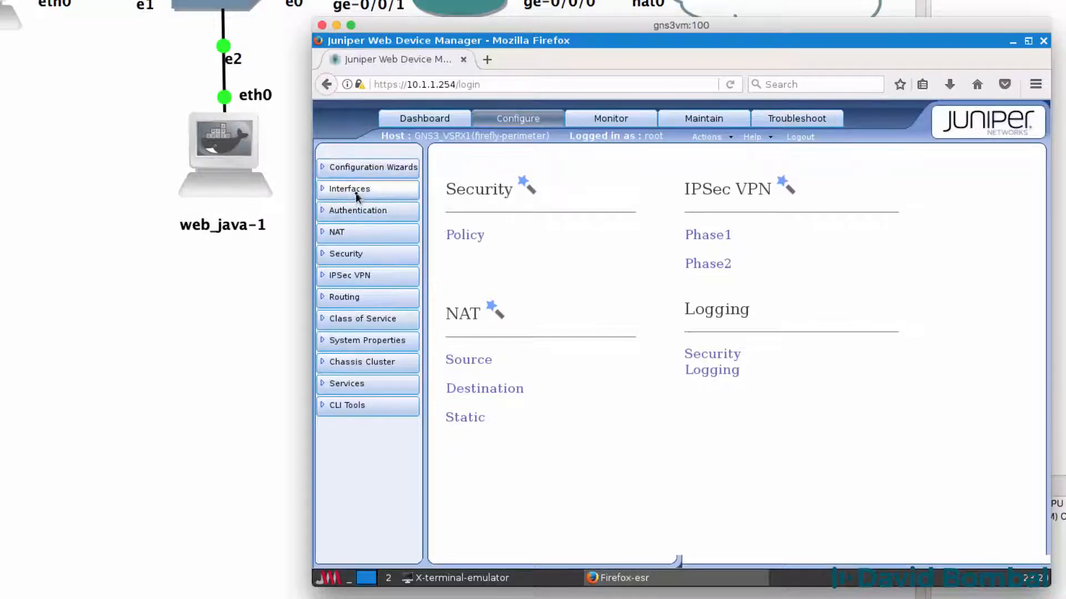
pyautogui.click(349, 188)
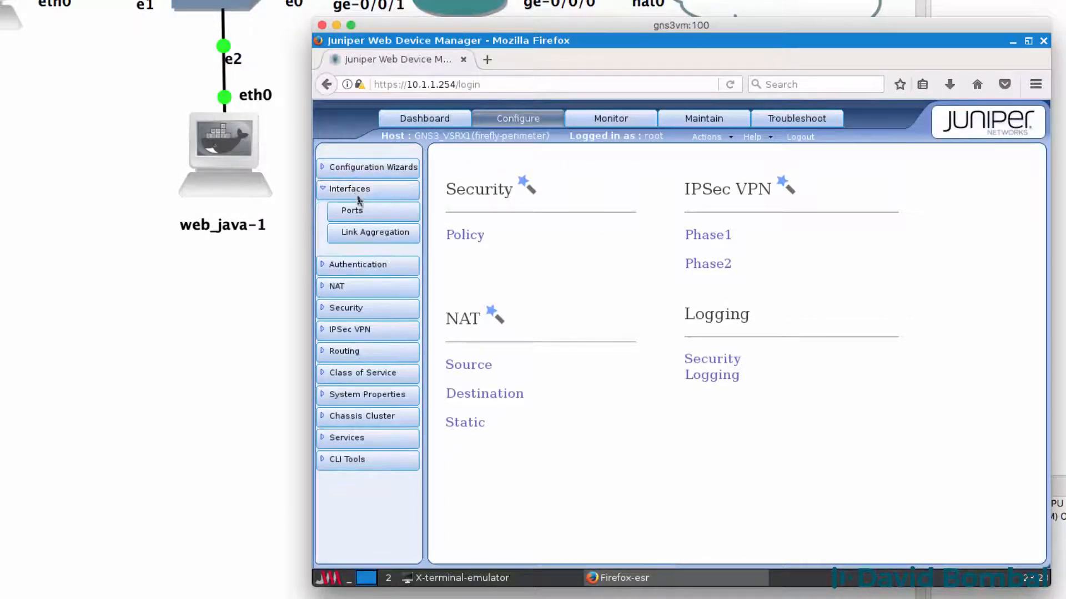
pyautogui.click(352, 210)
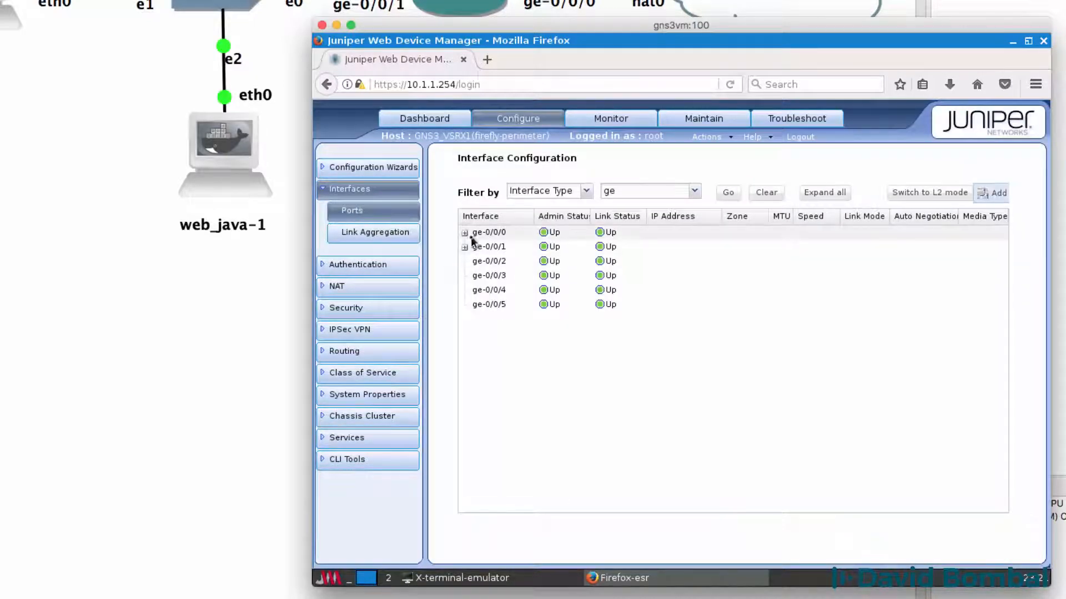
pyautogui.click(464, 232)
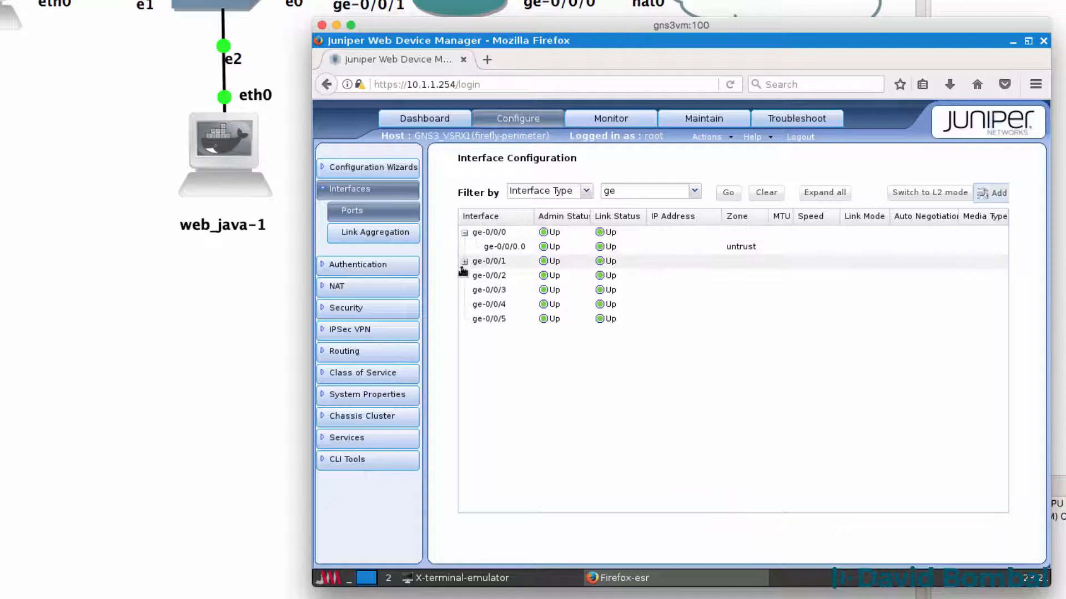
pyautogui.click(464, 263)
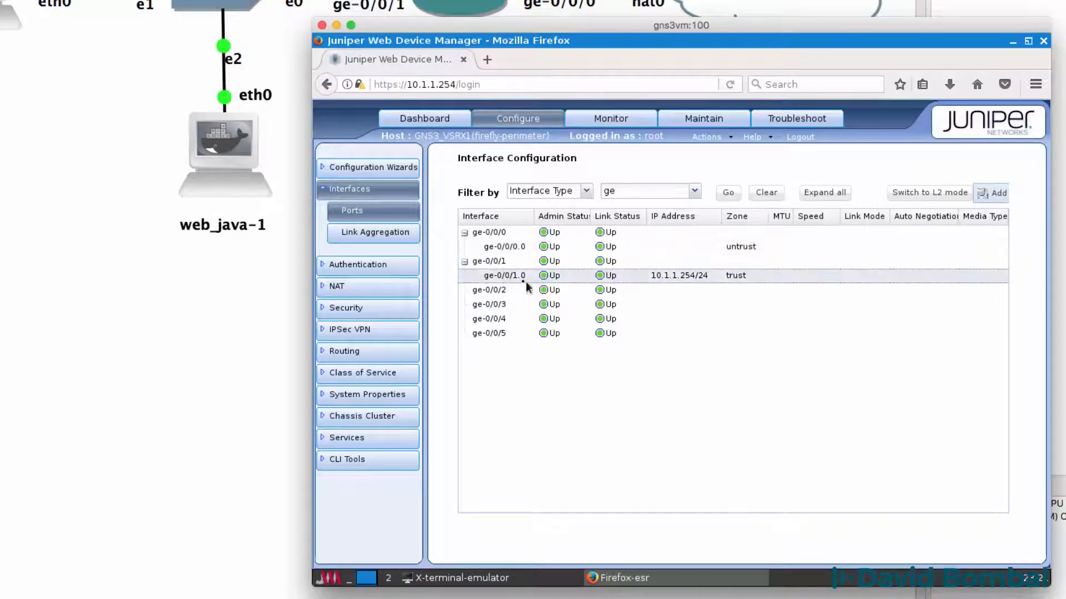
pyautogui.moveTo(600, 278)
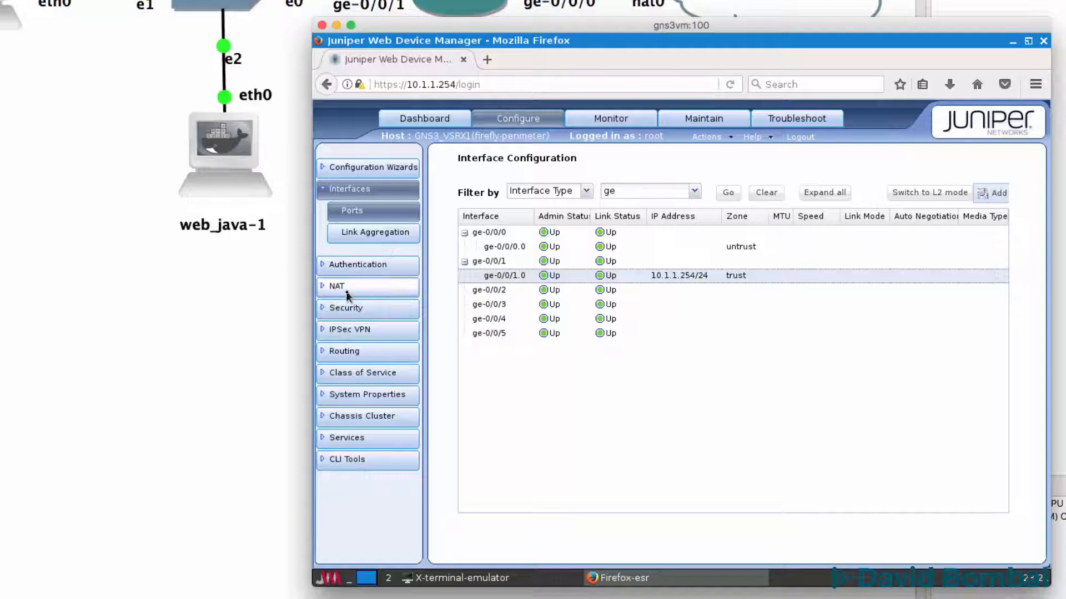
# Step: Open NAT > Source to view the trust-to-untrust rule set
pyautogui.click(336, 285)
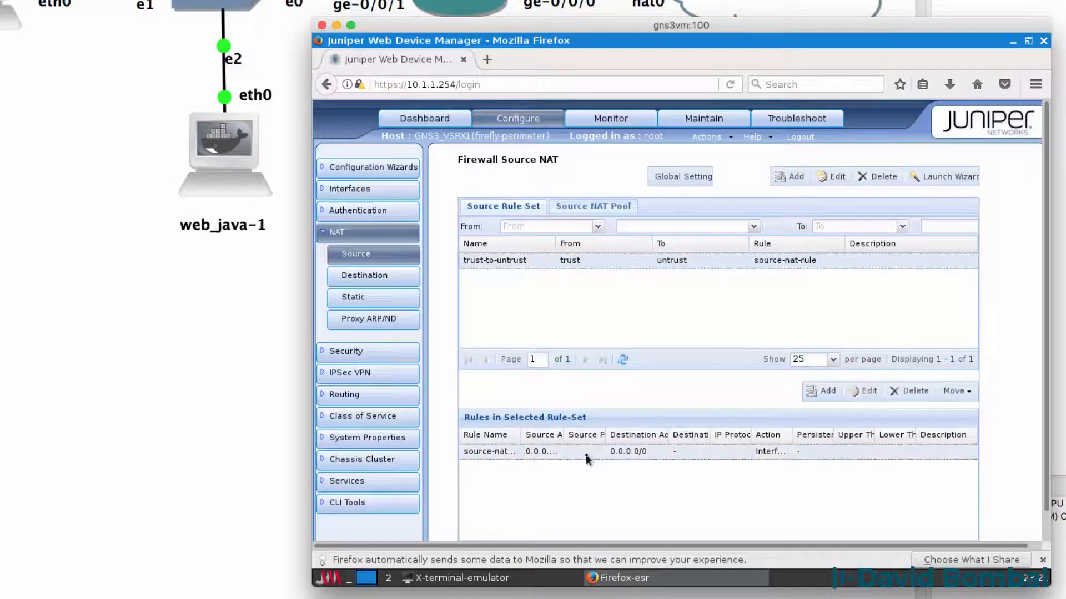
pyautogui.moveTo(540, 452)
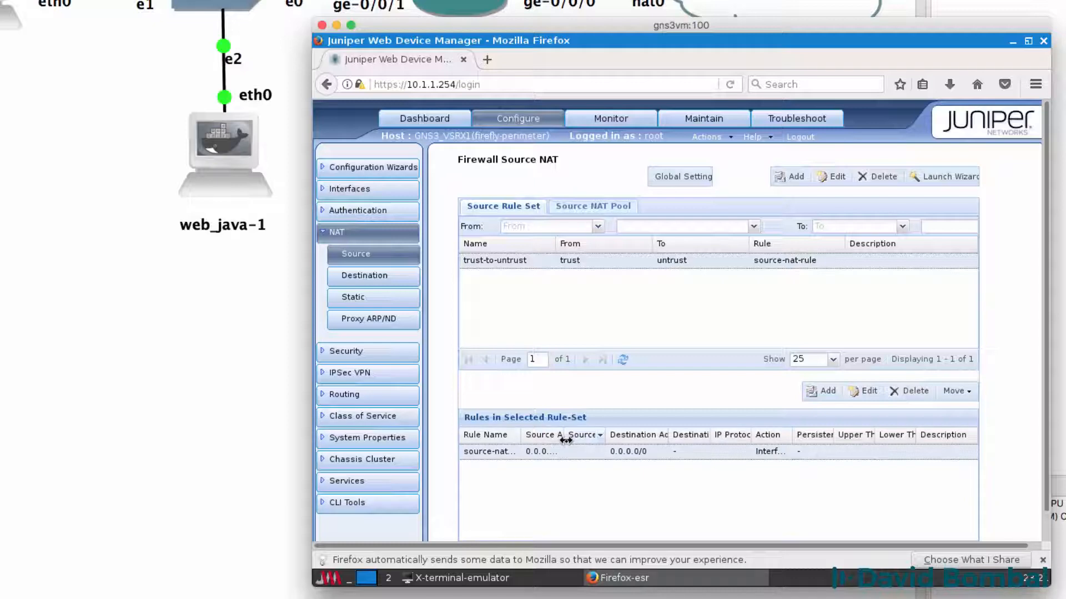
pyautogui.moveTo(405, 401)
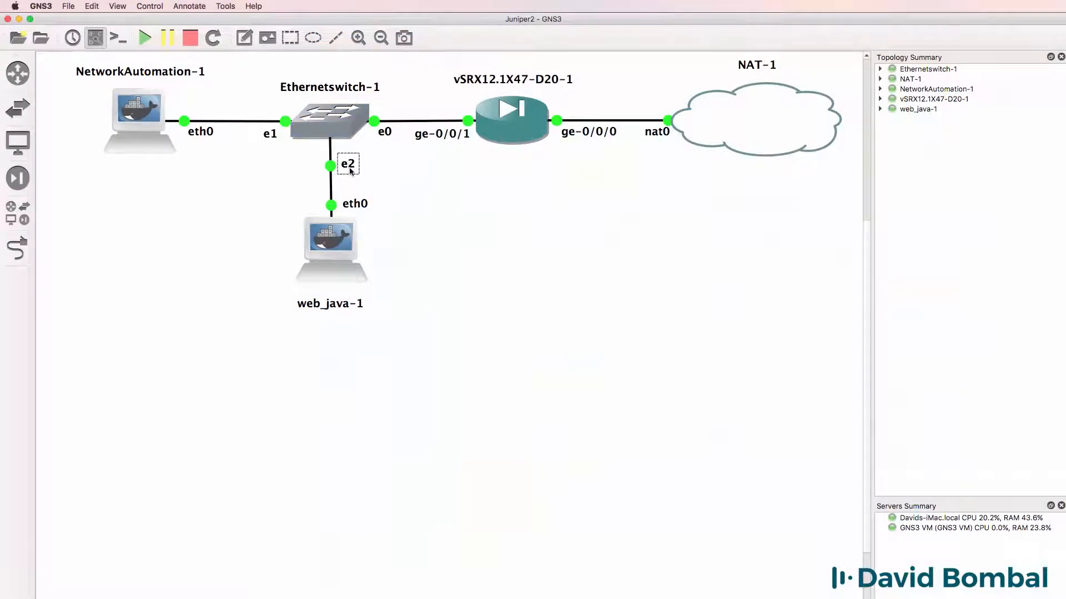
pyautogui.moveTo(330, 242)
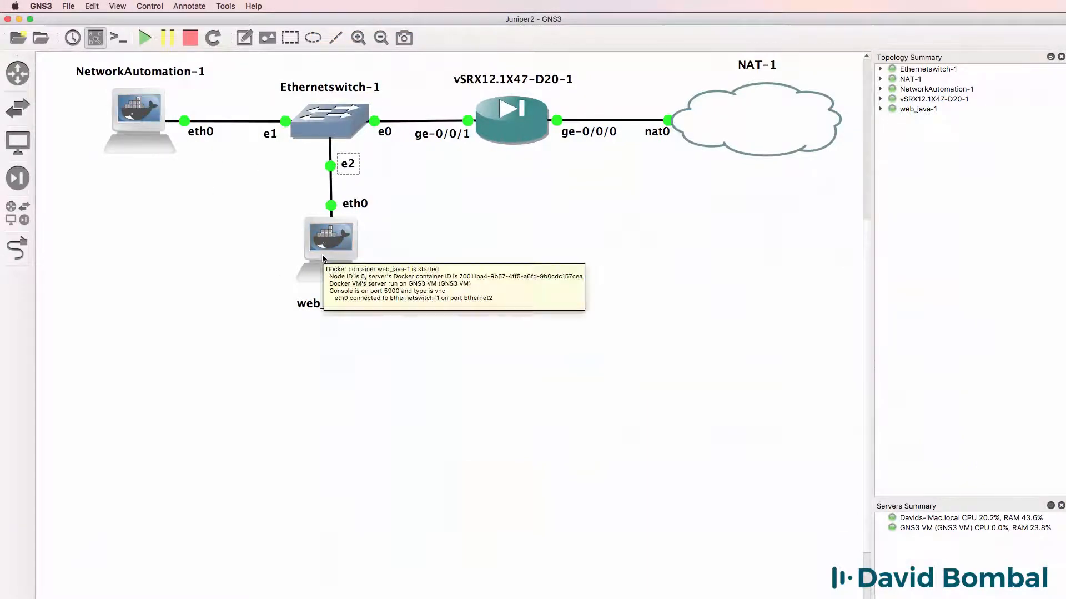
pyautogui.moveTo(330, 122)
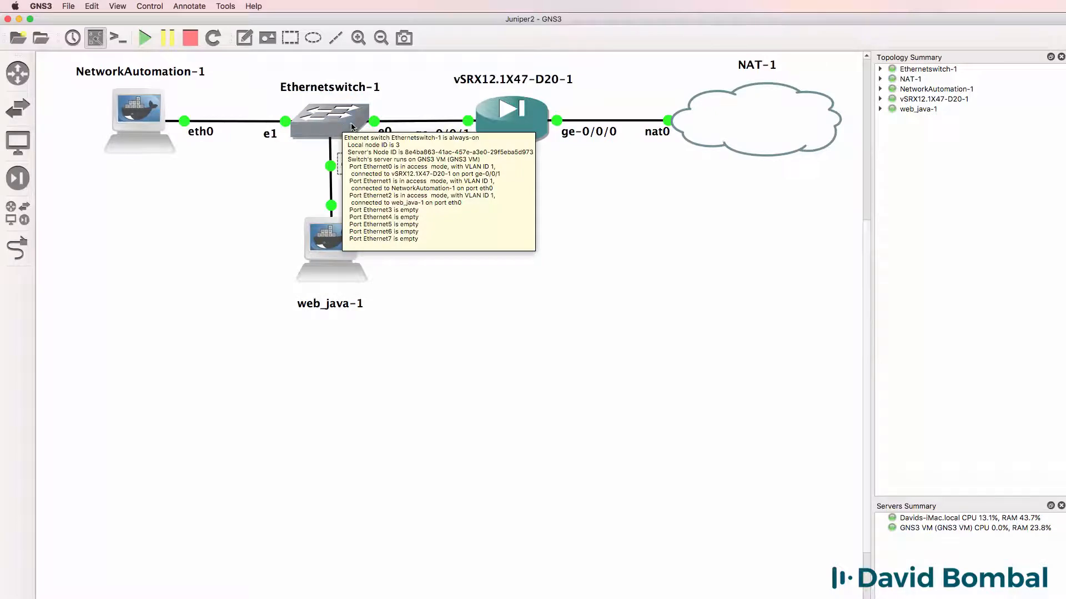
pyautogui.moveTo(727, 136)
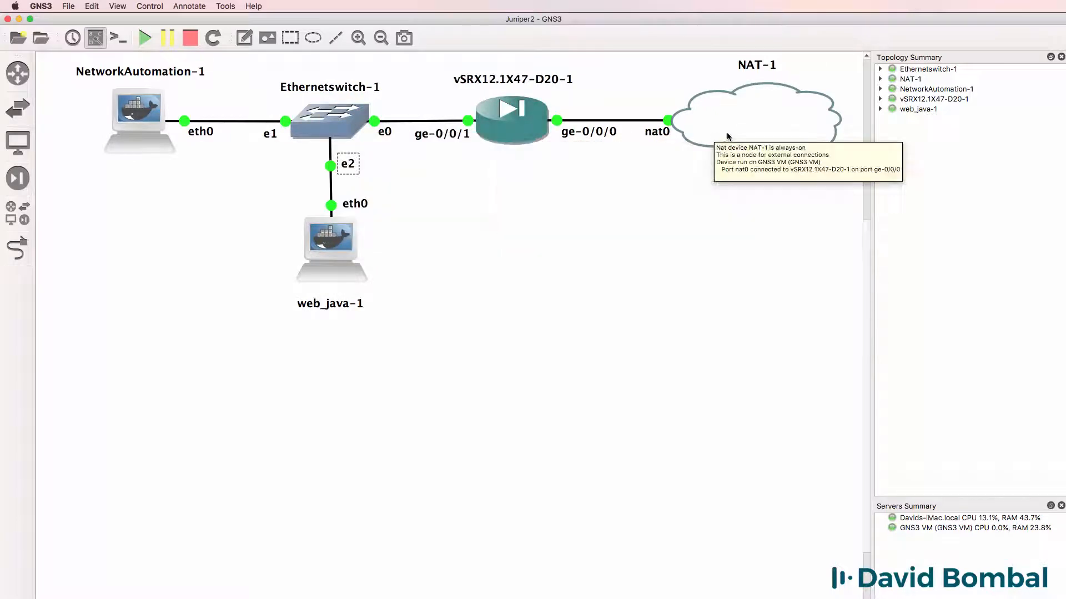
pyautogui.moveTo(126, 119)
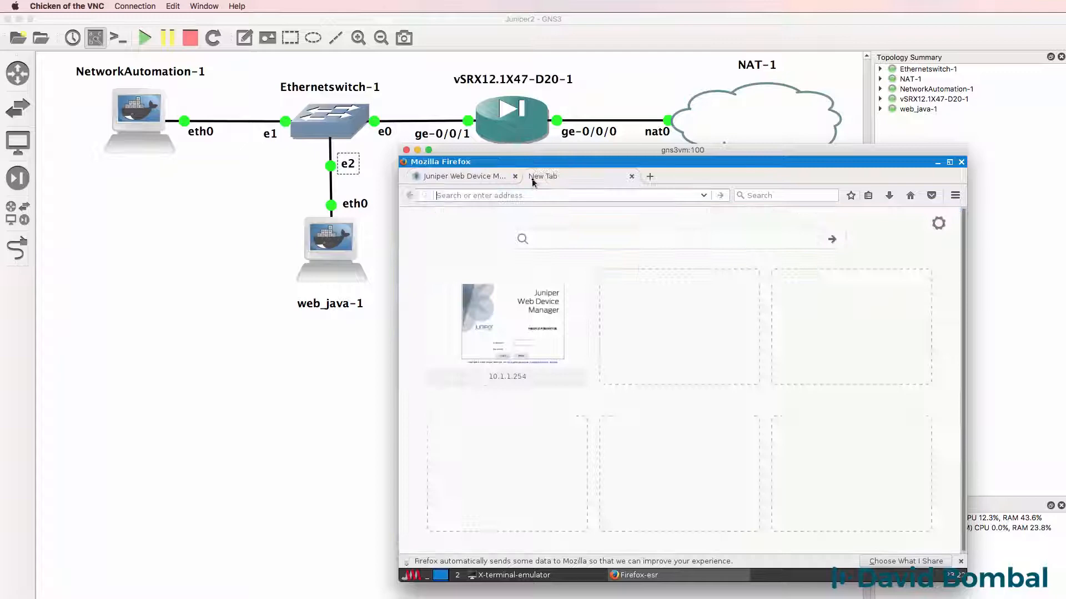
# Step: Load gns3.com, then search for 'junip' in another new tab
pyautogui.write('gns3.')
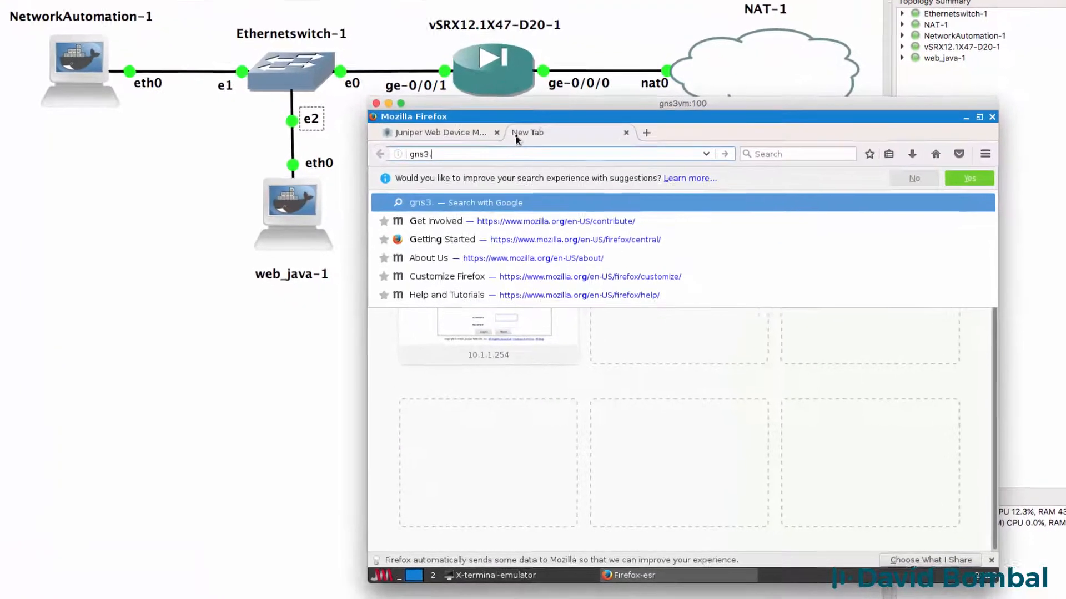
pyautogui.press('Return')
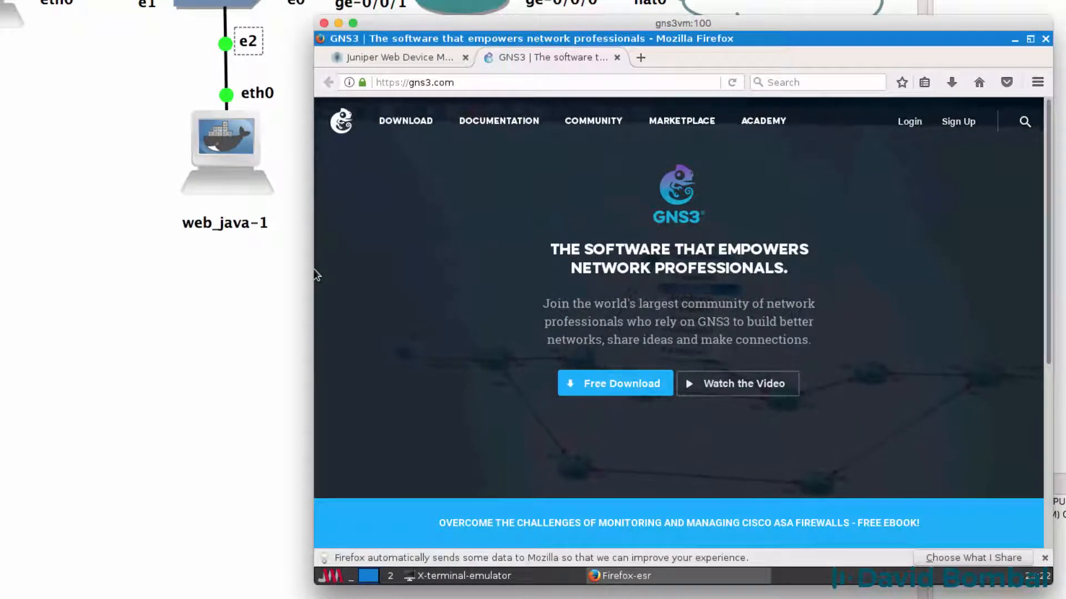
pyautogui.click(639, 57)
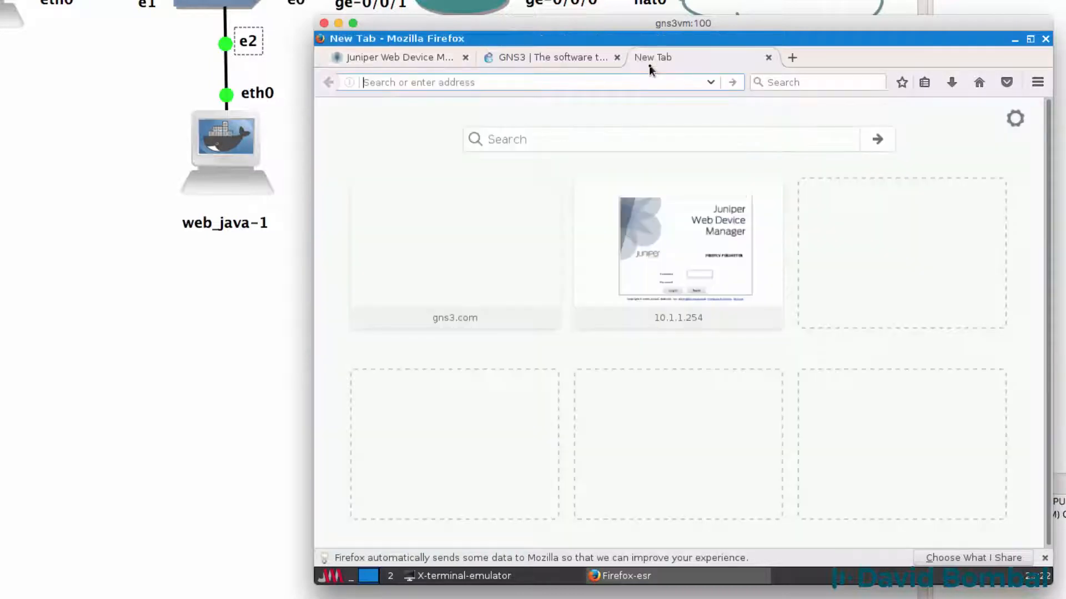
pyautogui.write('junip')
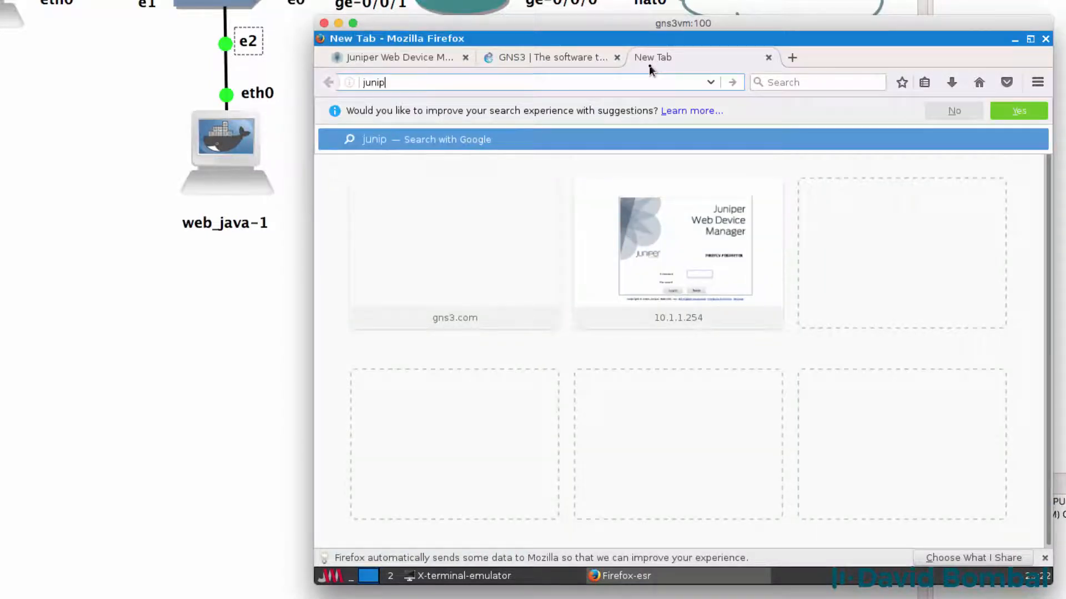
pyautogui.press('Return')
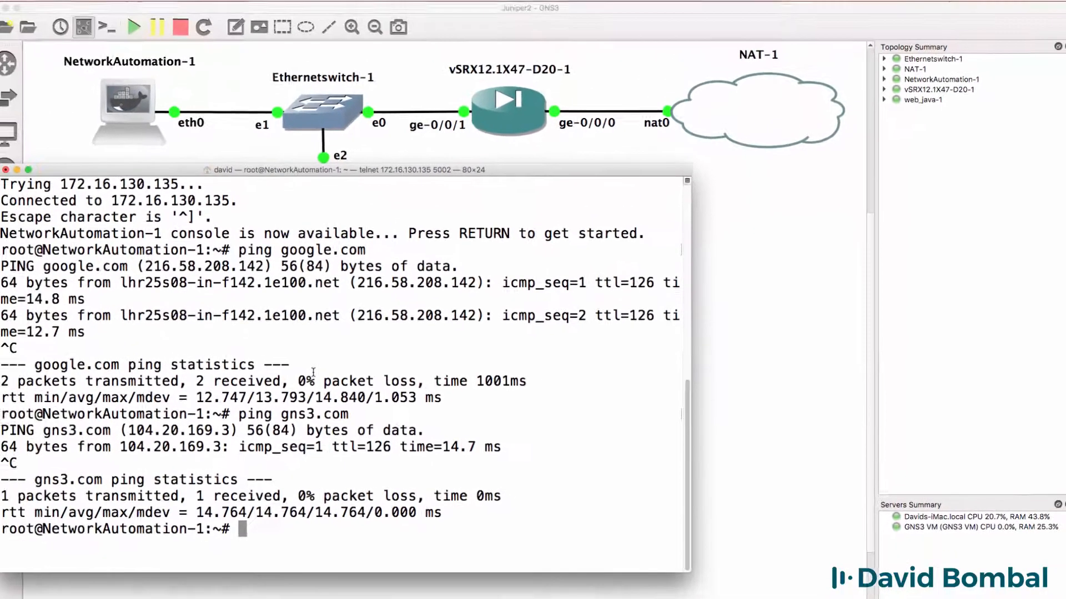
# Step: SSH as root to 10.1.1.254 and accept the SRX host key
pyautogui.write('ssh')
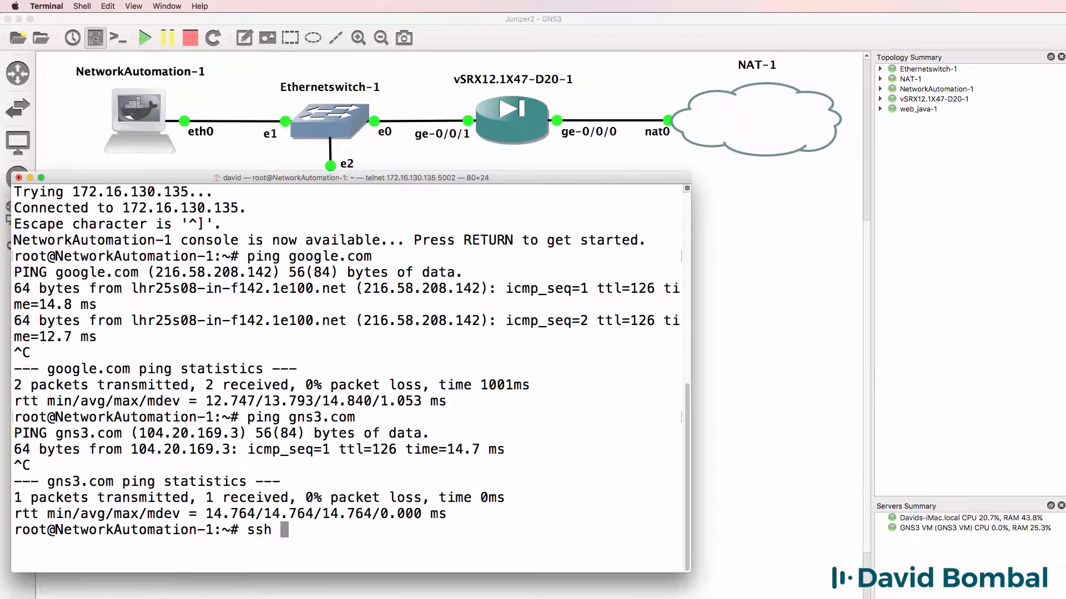
pyautogui.write('root@10.1.')
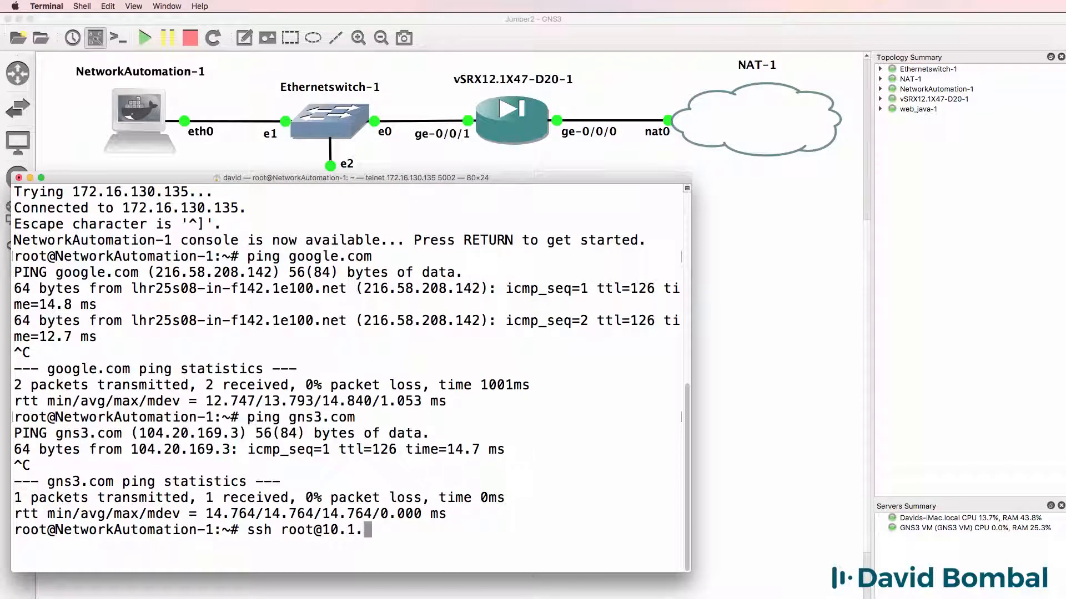
pyautogui.press('Return')
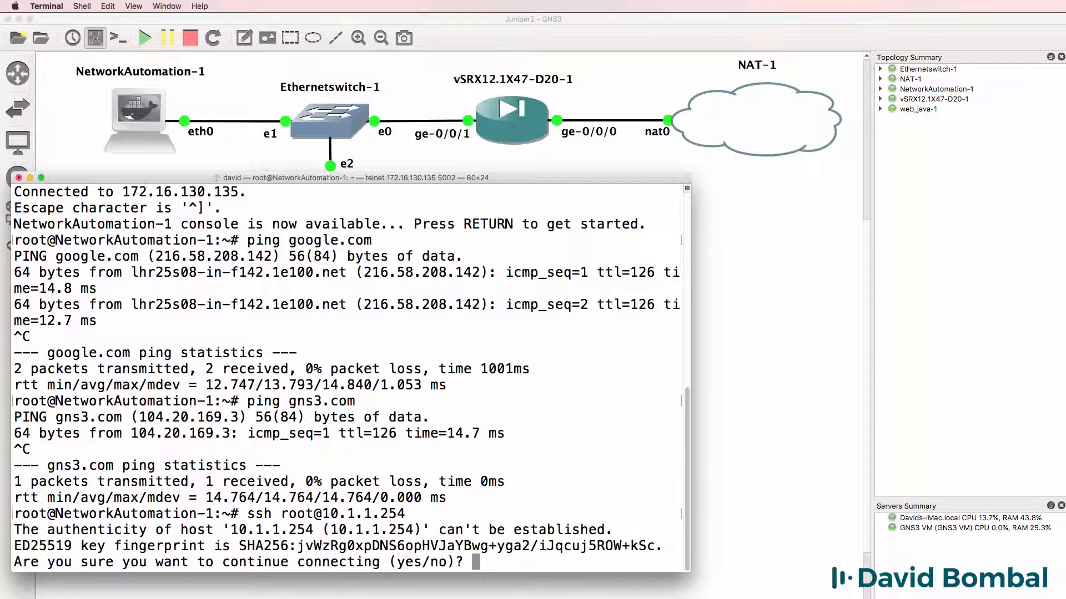
pyautogui.write('yes')
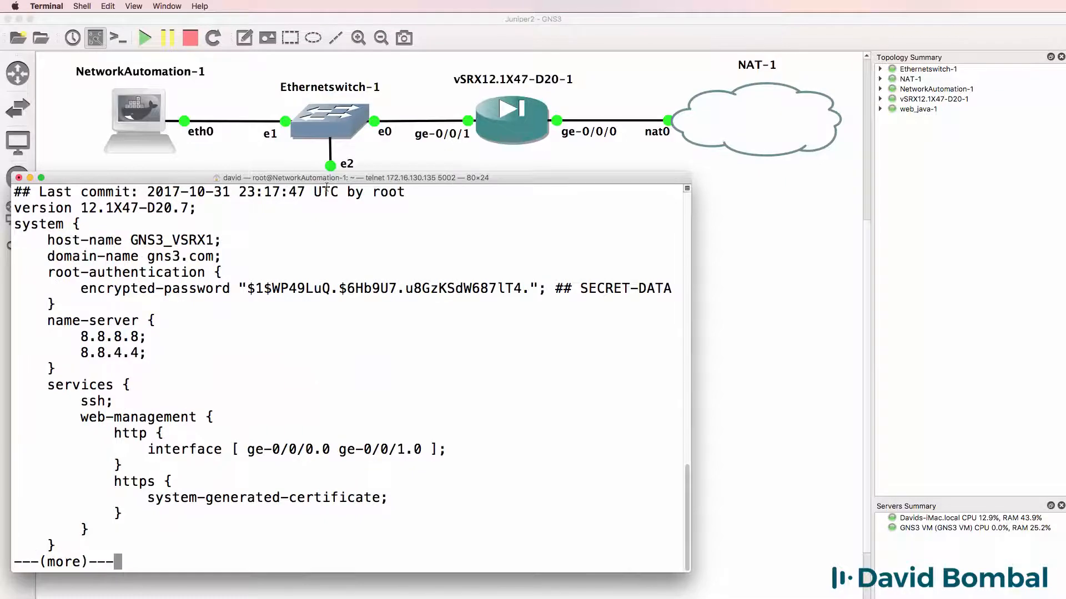
# Step: Page through the SRX configuration, then list it via 'show configuration | display set'
pyautogui.press('space')
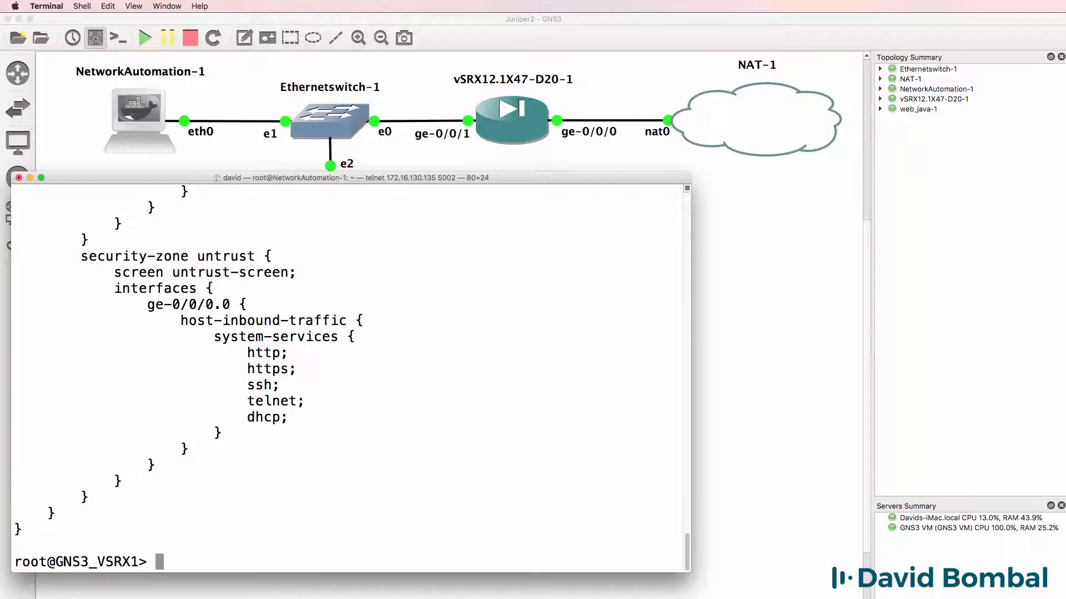
pyautogui.write('show configuration')
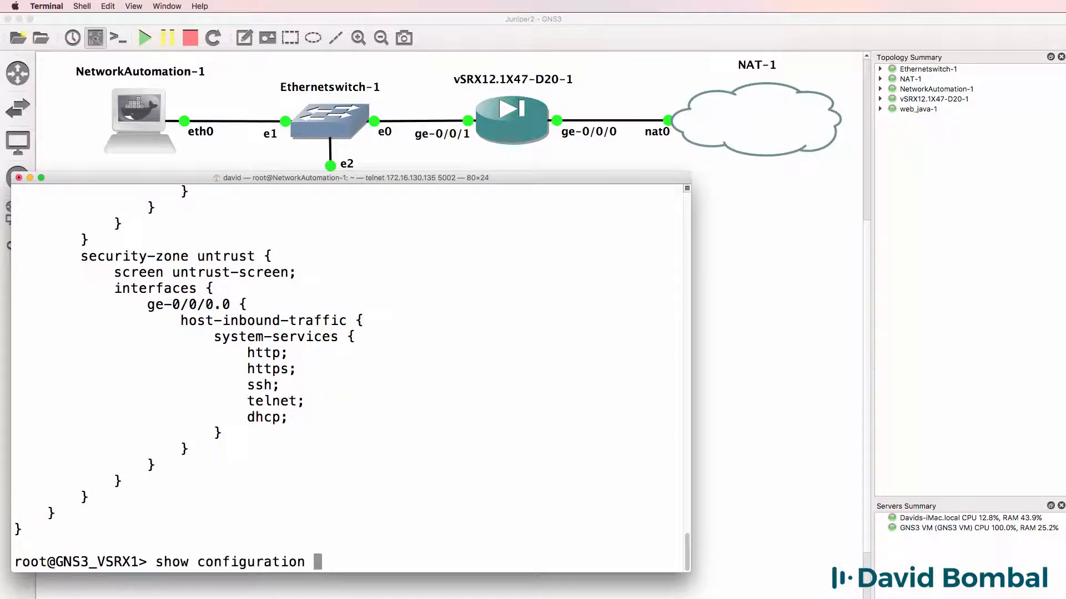
pyautogui.write('| display set')
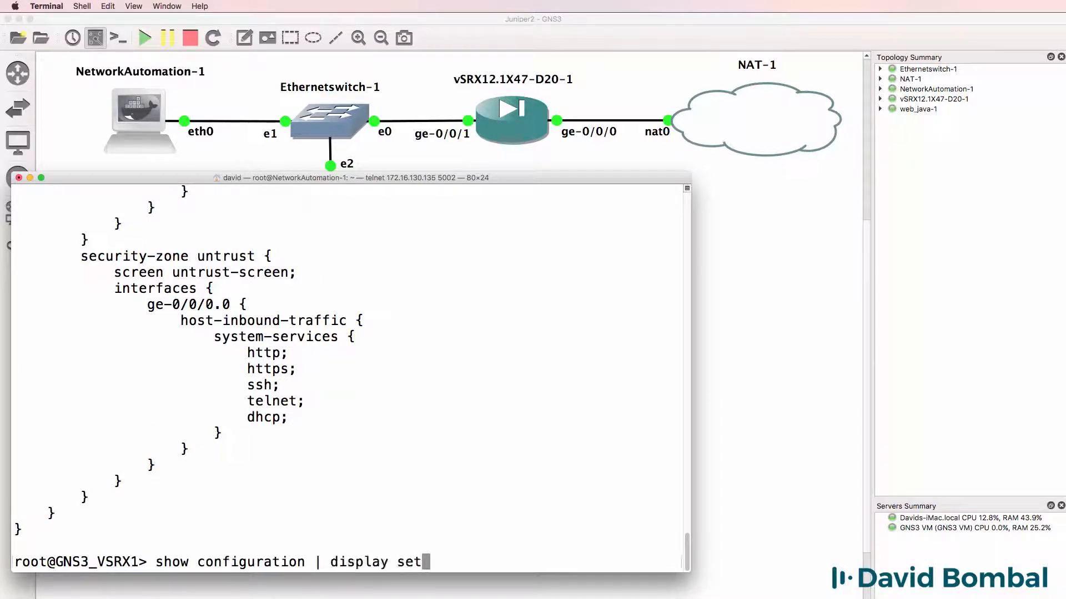
pyautogui.press('Return')
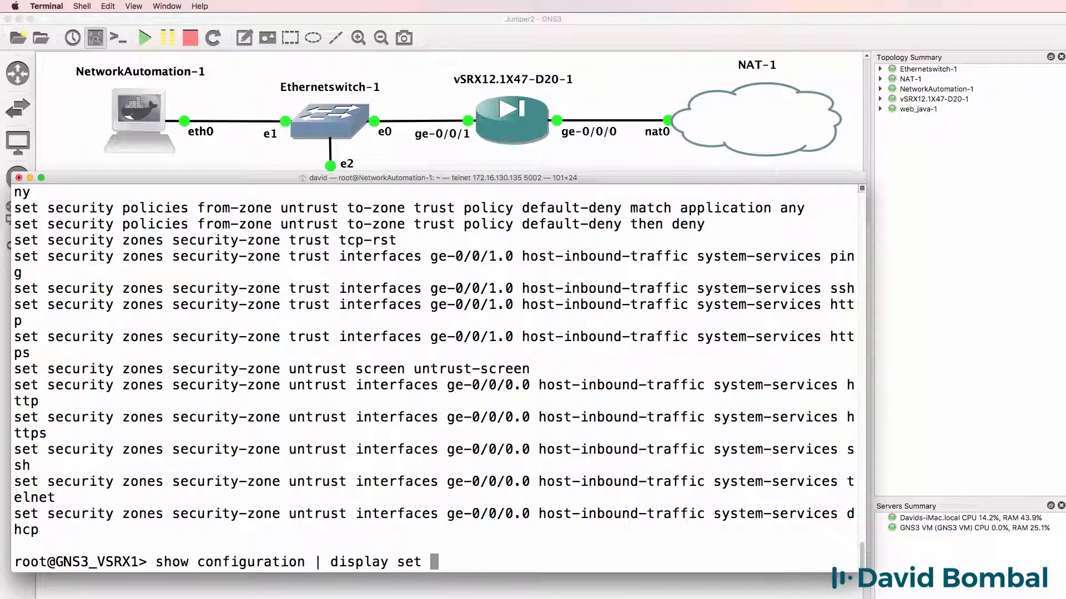
pyautogui.press('Backspace')
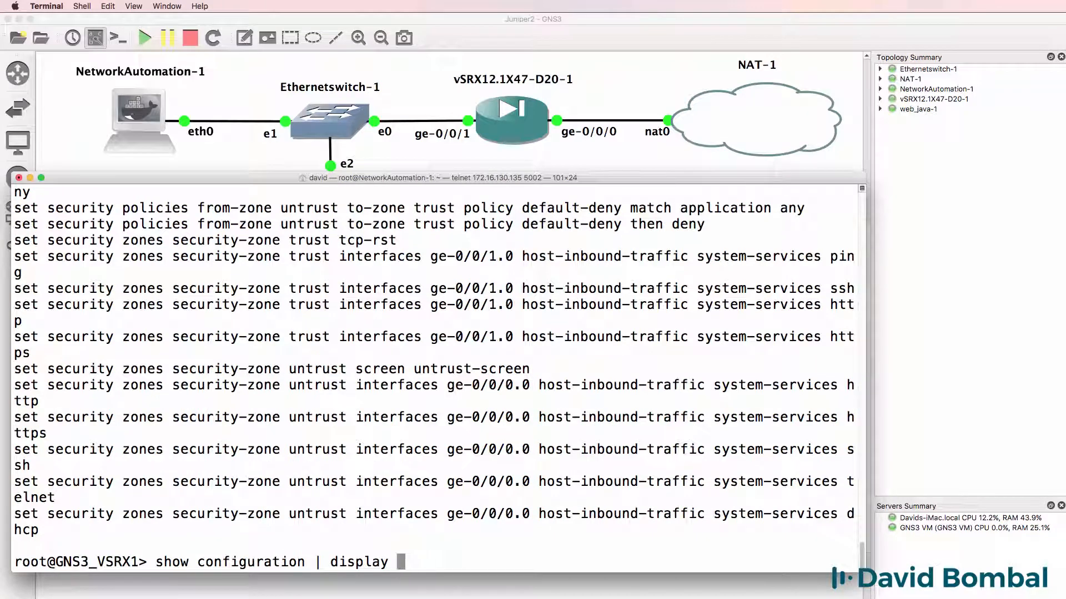
pyautogui.press('Return')
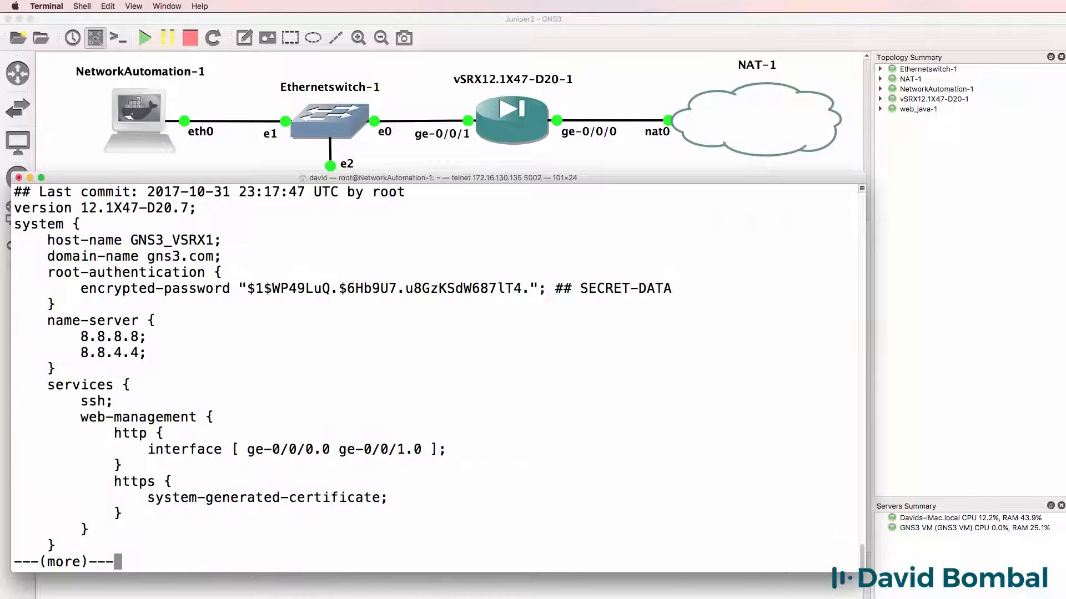
pyautogui.press('space')
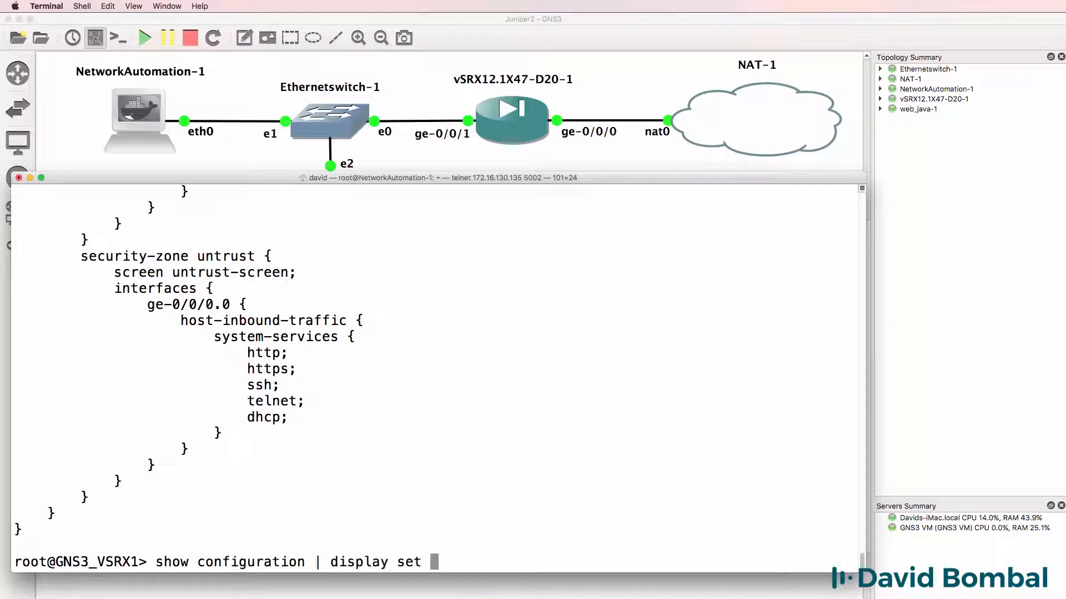
pyautogui.press('Return')
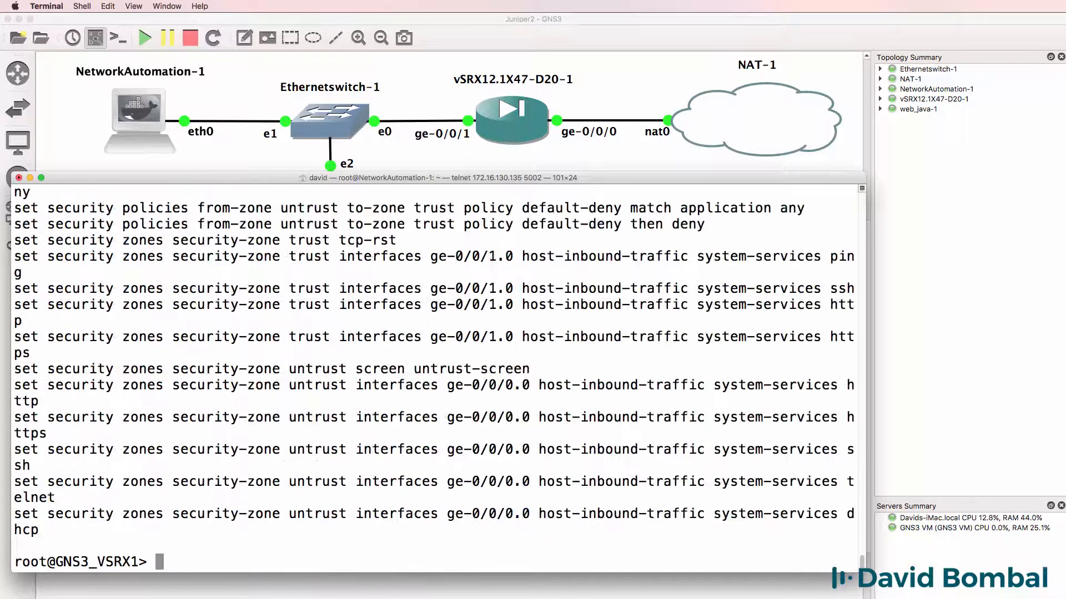